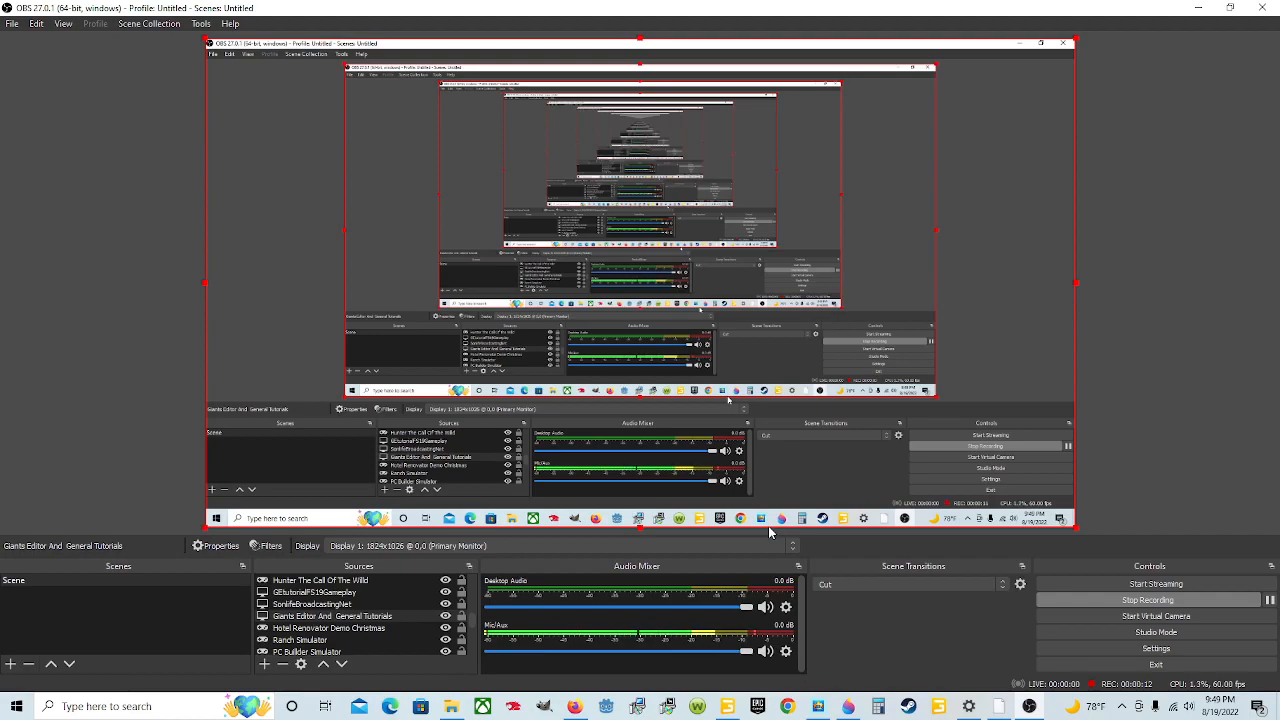
pyautogui.moveTo(763, 543)
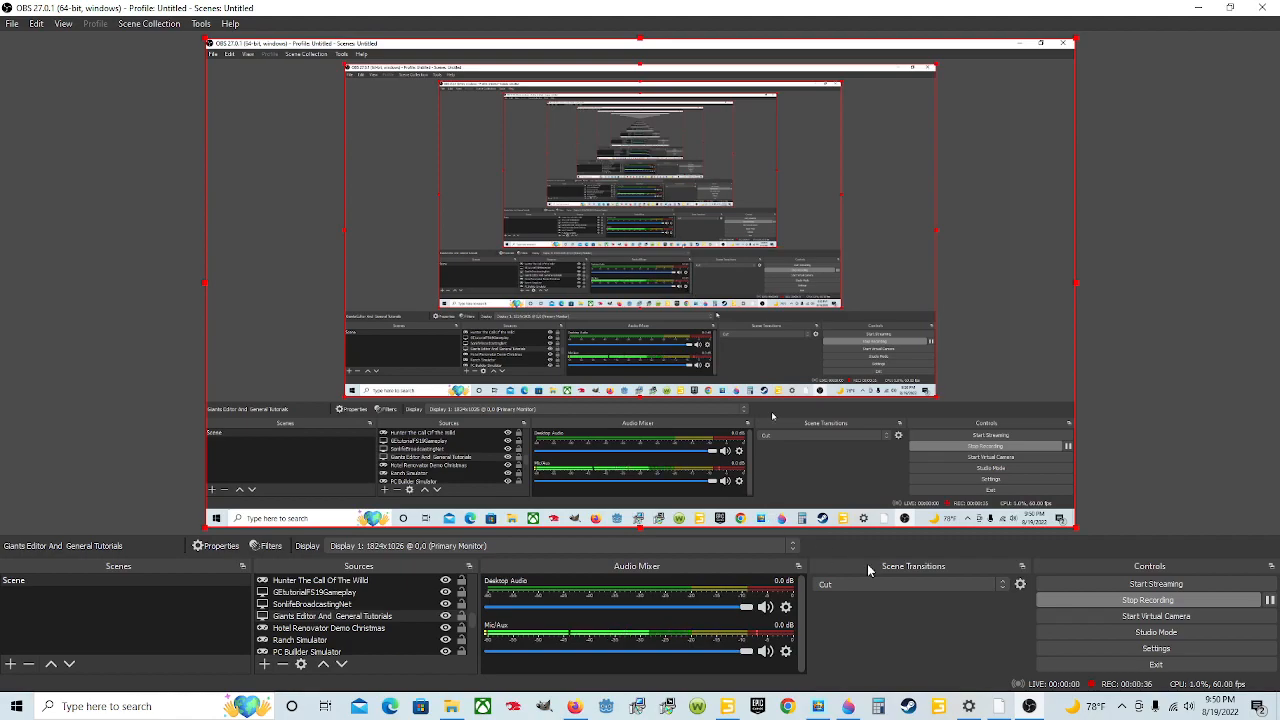
# - Show the Hotkeys page of OBS Settings with recording shortcuts F4 to F7 listed
pyautogui.click(1155, 648)
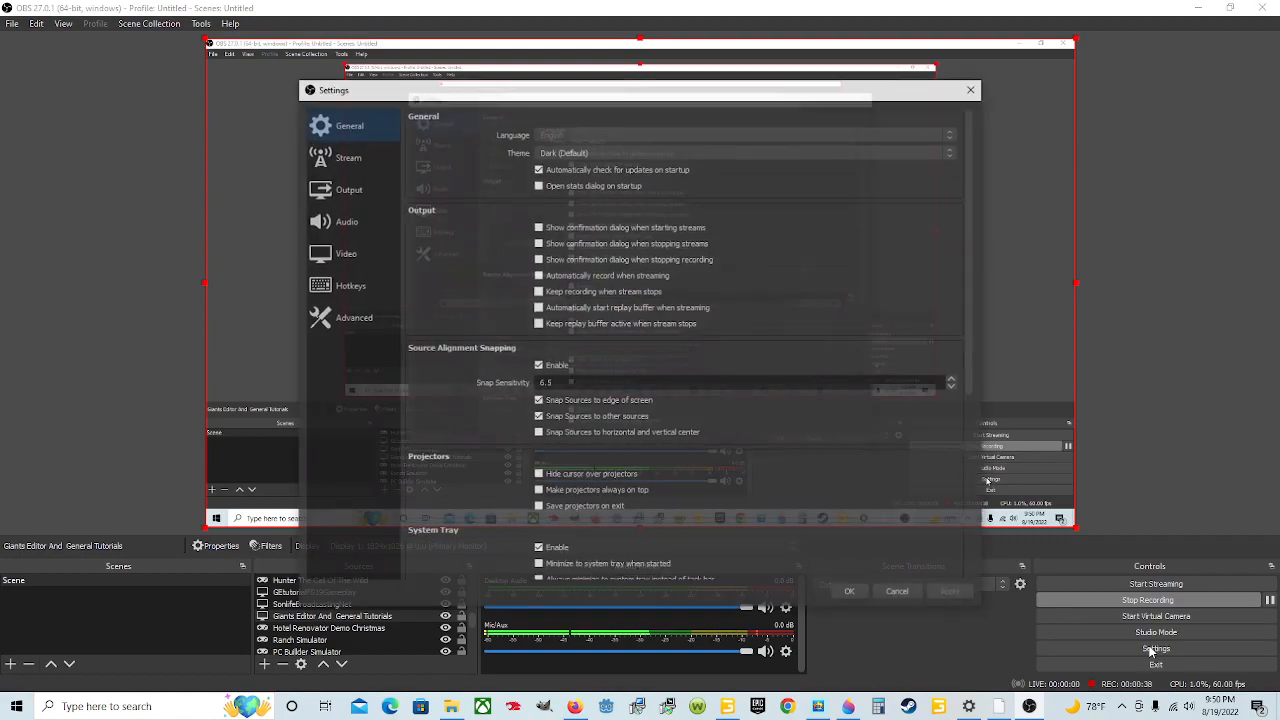
pyautogui.click(350, 285)
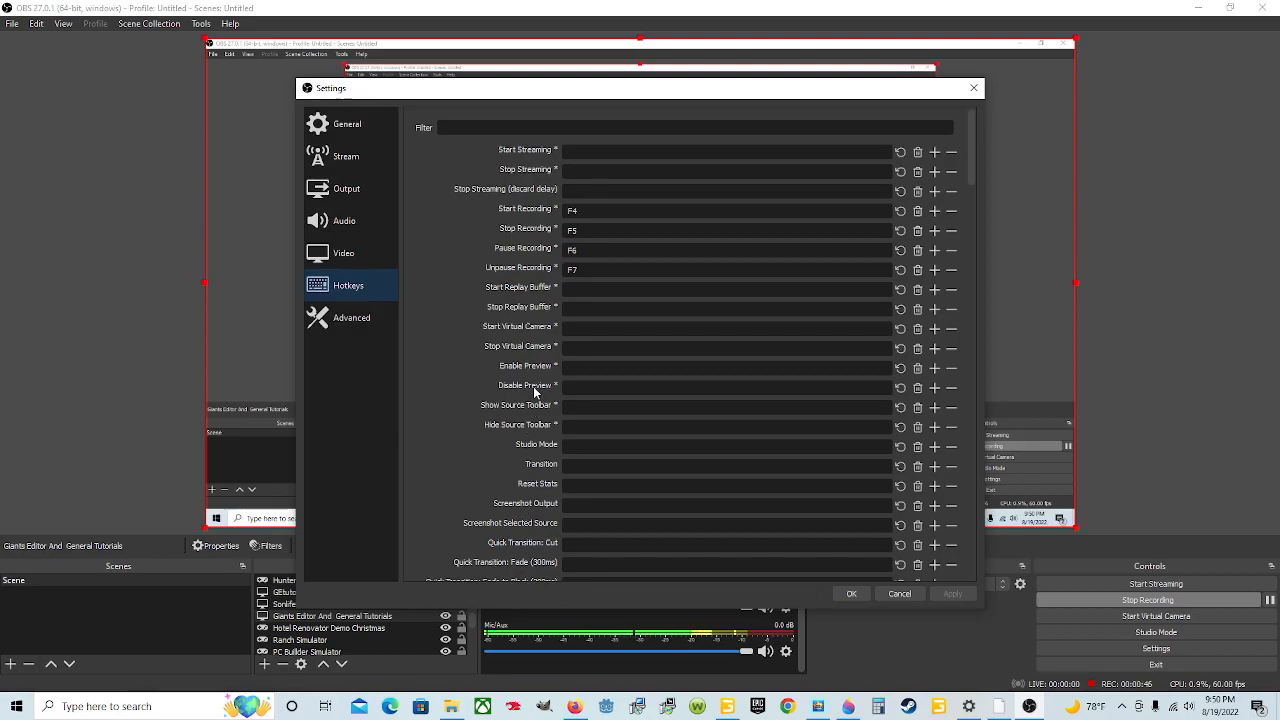
pyautogui.scroll(-3)
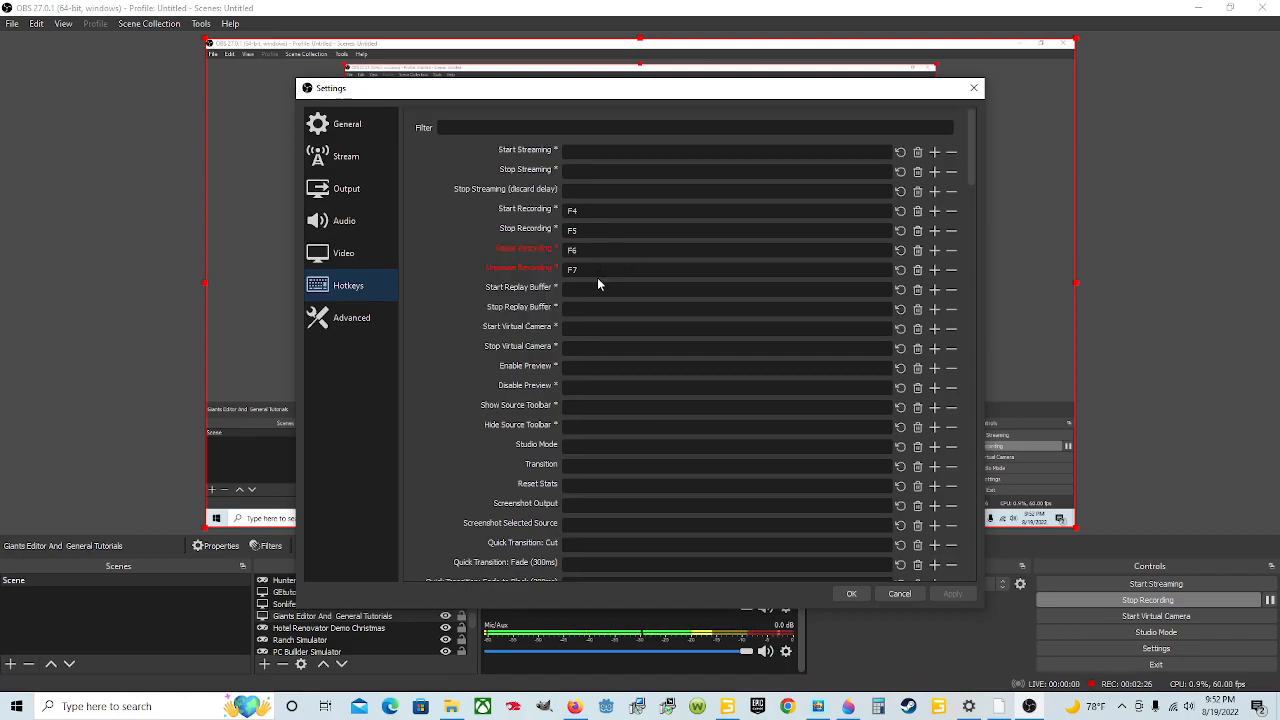
pyautogui.moveTo(600, 270)
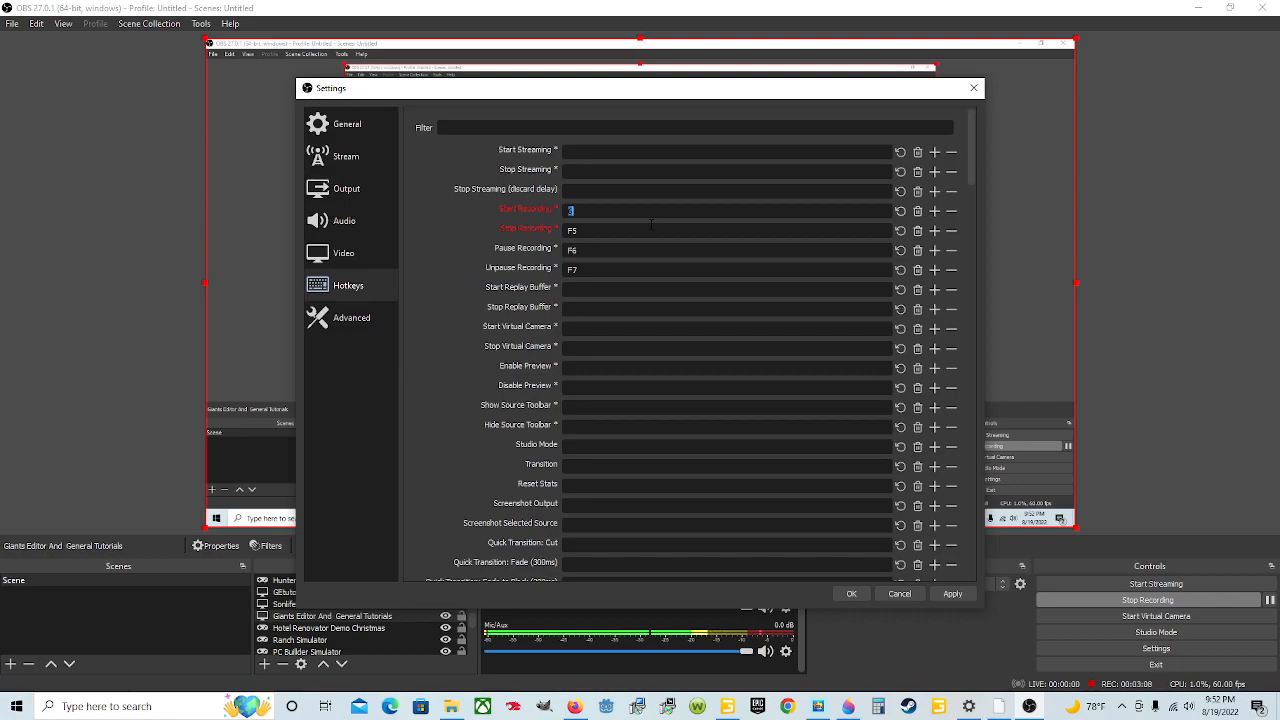
# - Assign F4 as the Start Recording hotkey
pyautogui.write('F4')
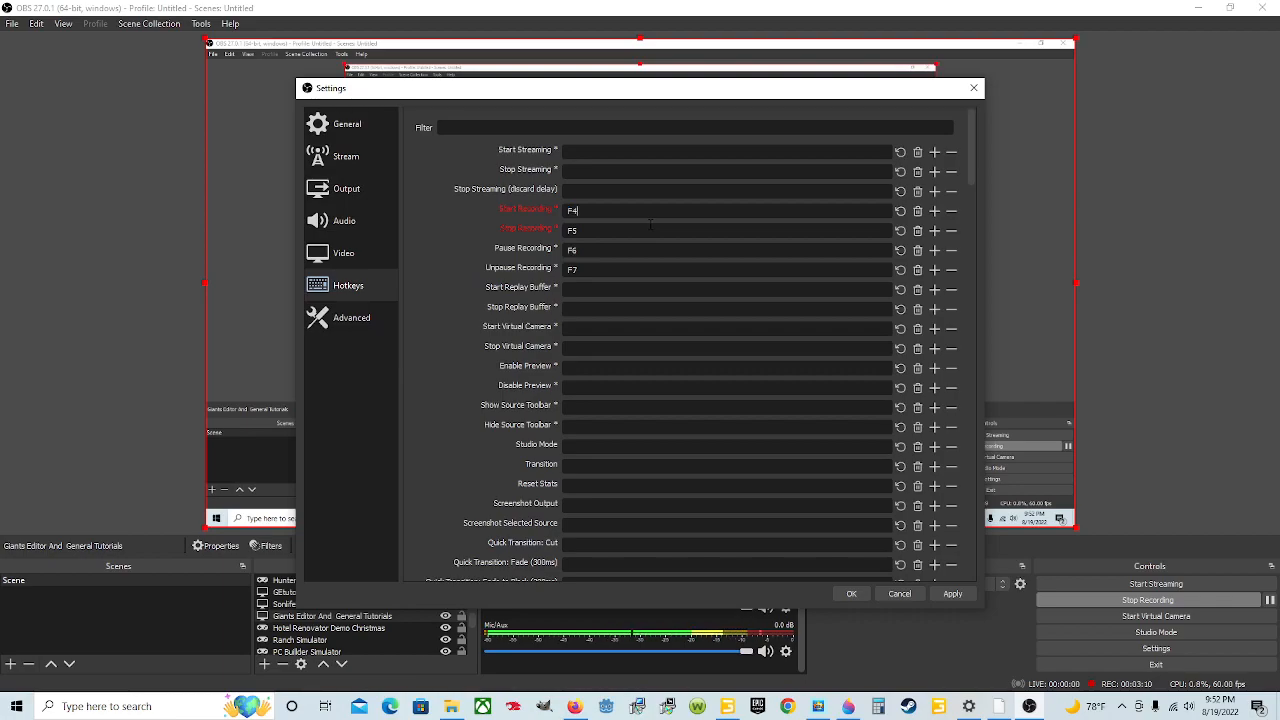
pyautogui.moveTo(575, 244)
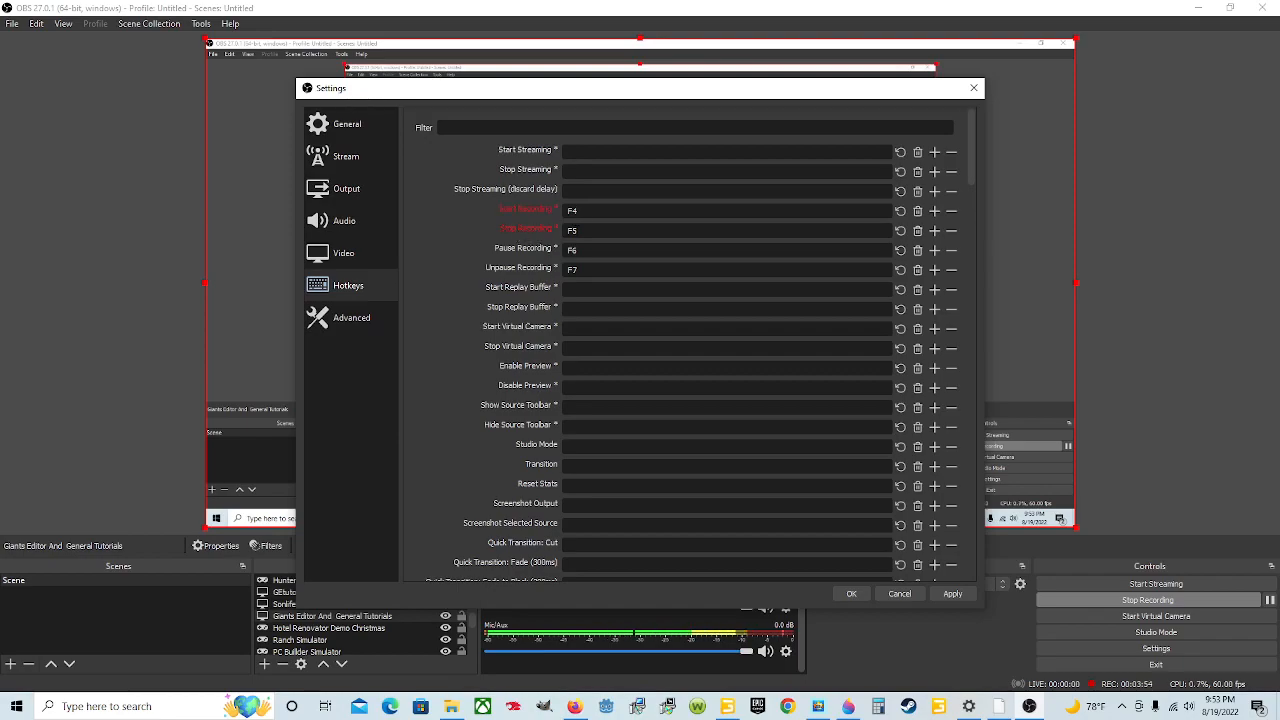
pyautogui.moveTo(610, 210)
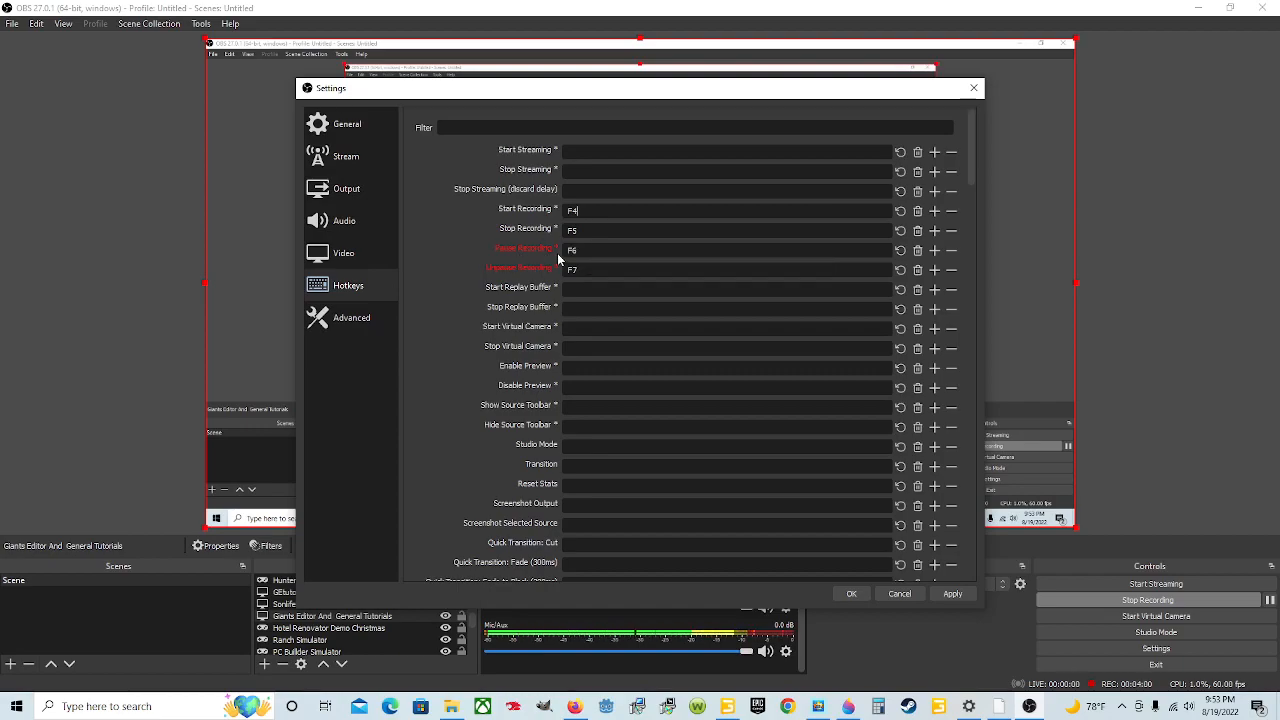
pyautogui.moveTo(498, 275)
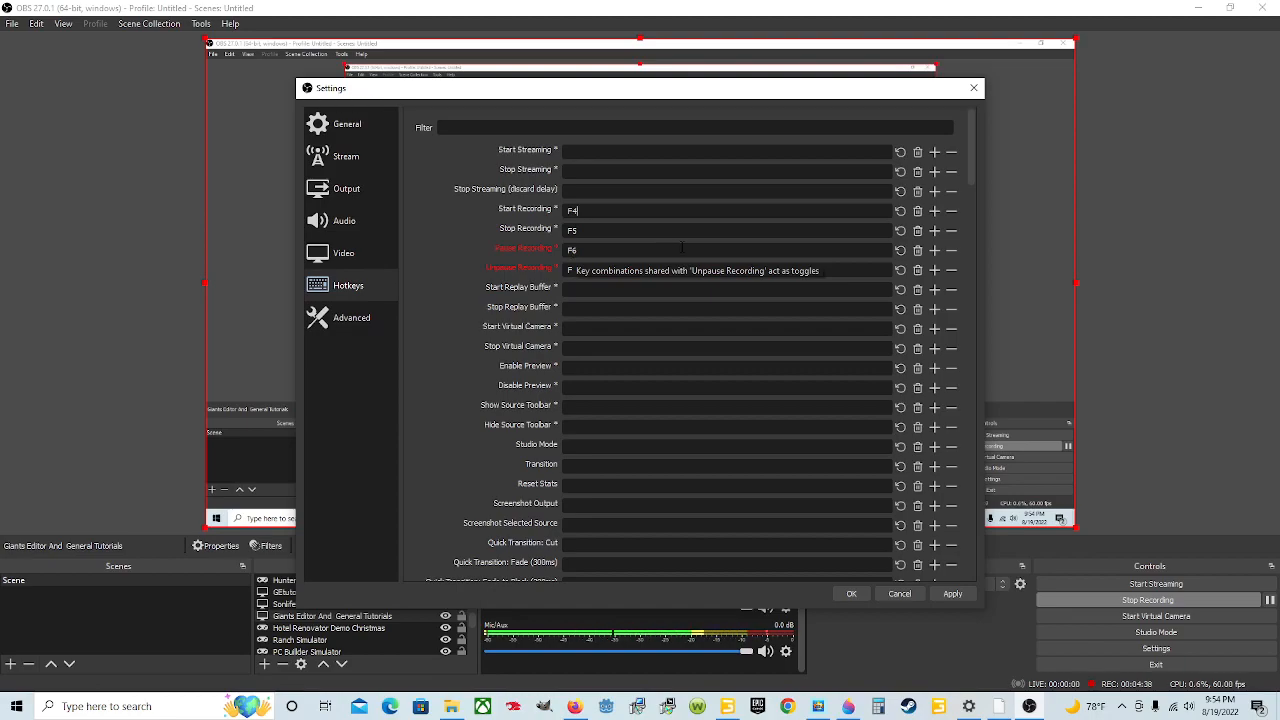
# - Assign F7 as the Unpause Recording hotkey
pyautogui.write('F7')
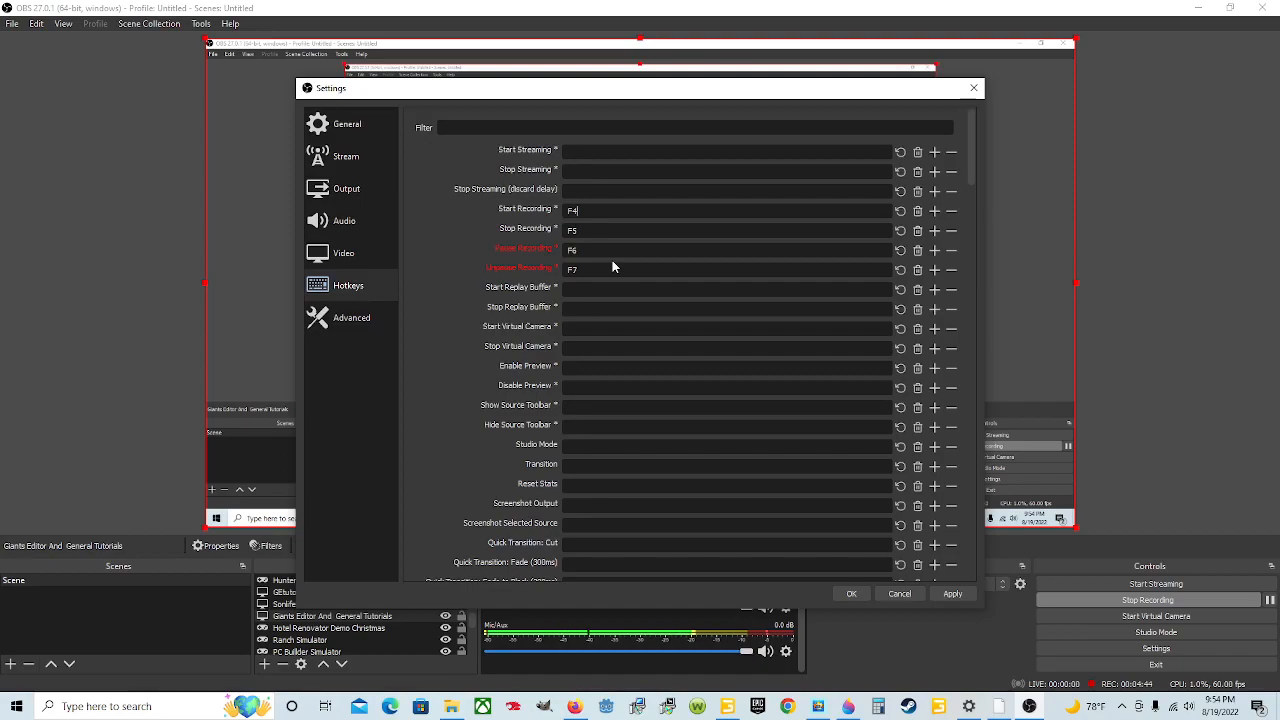
pyautogui.moveTo(600, 266)
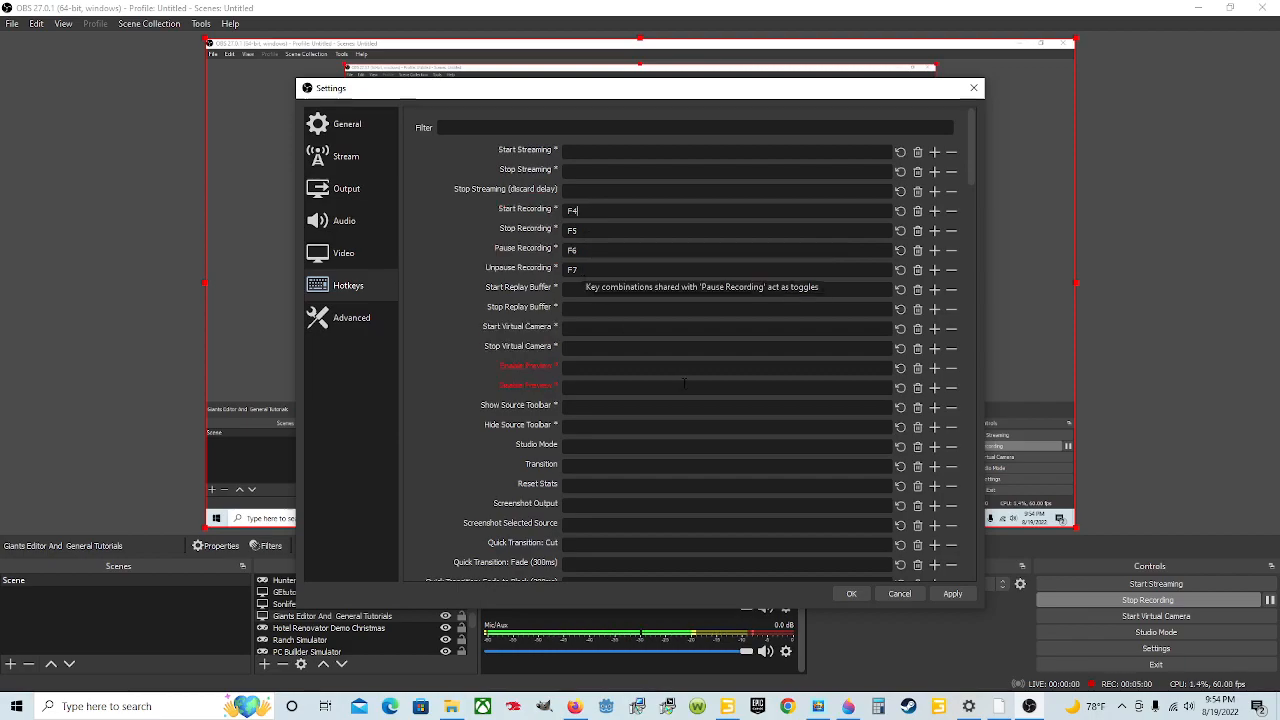
# - Apply the recording hotkeys F4, F5, F6 and F7 so their change flags clear
pyautogui.click(952, 593)
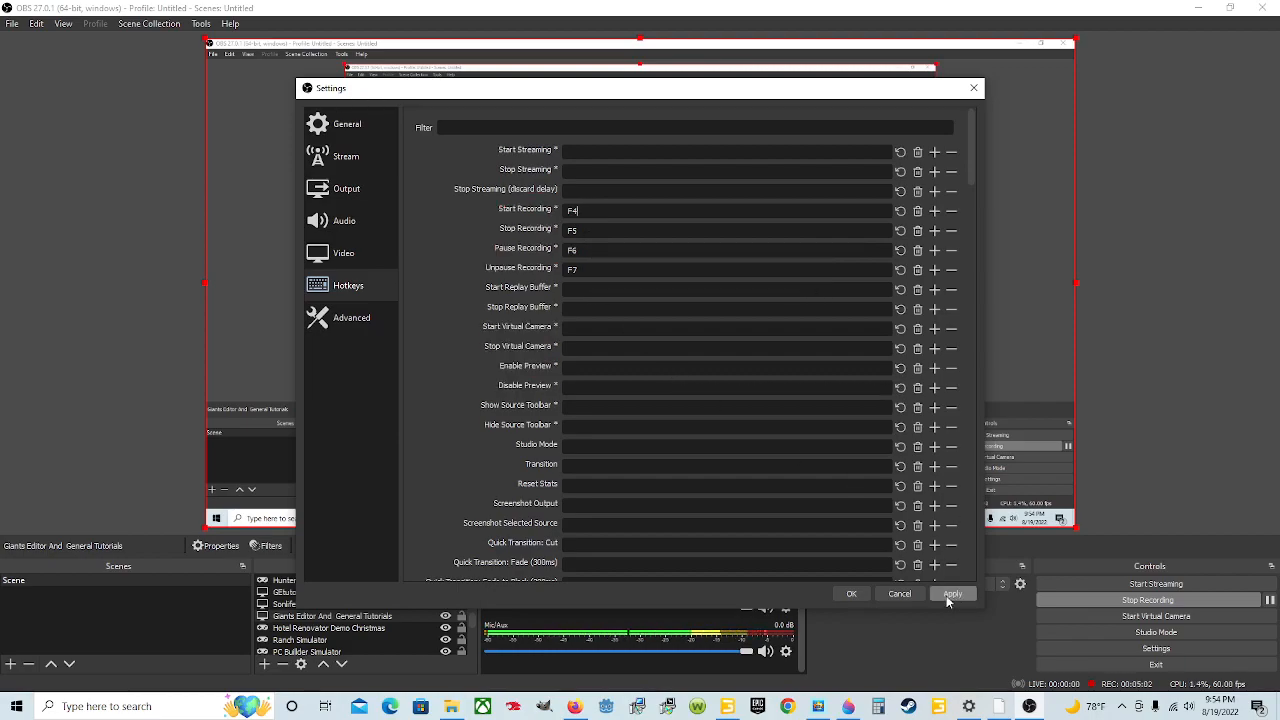
pyautogui.click(952, 593)
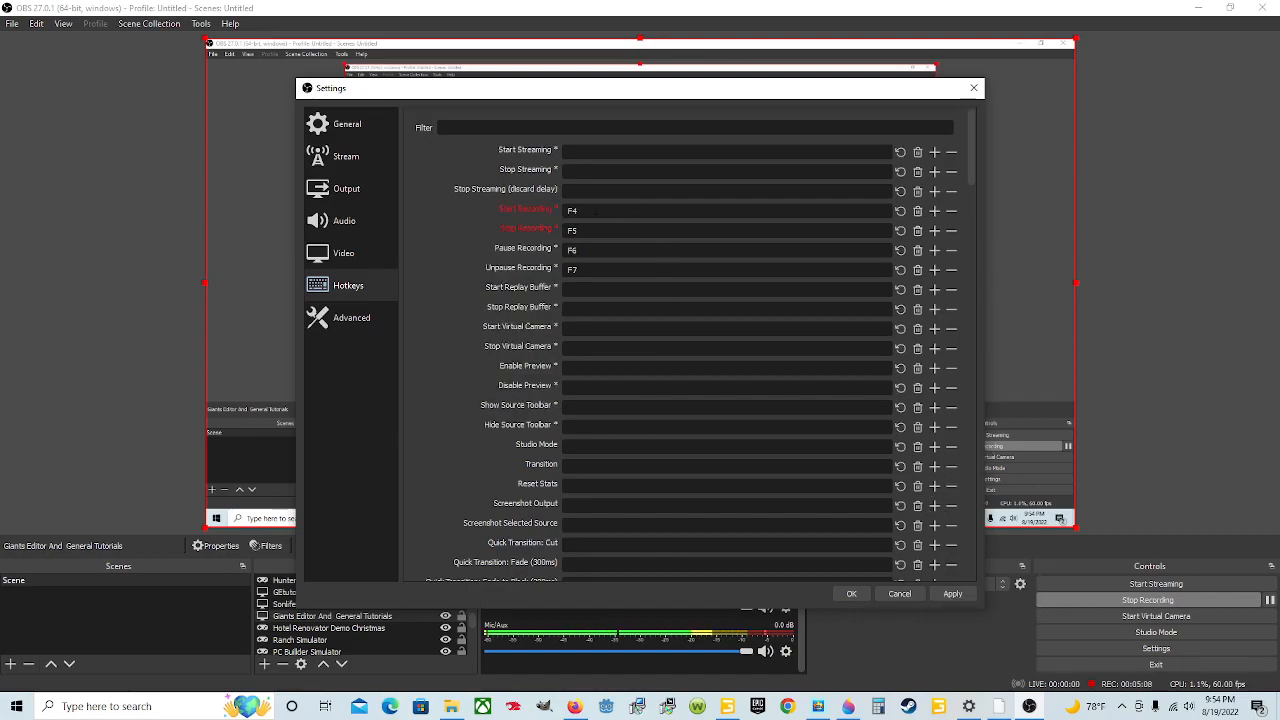
pyautogui.click(952, 593)
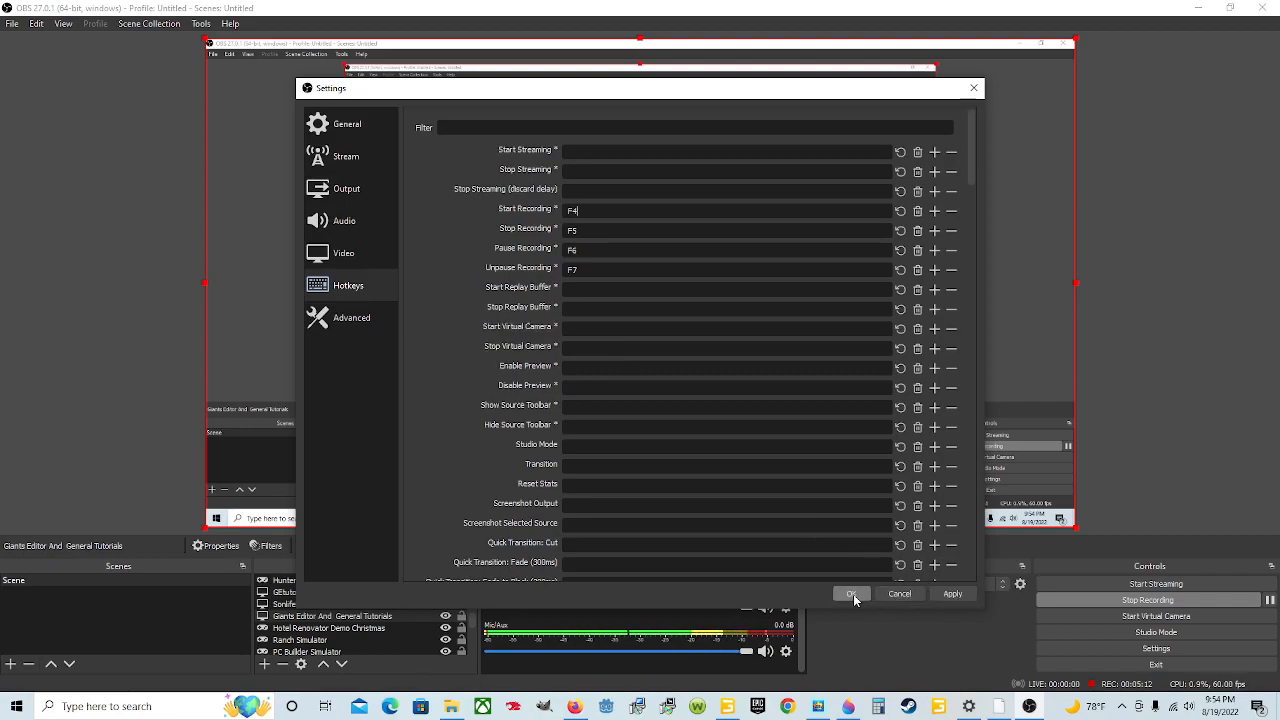
pyautogui.moveTo(952, 594)
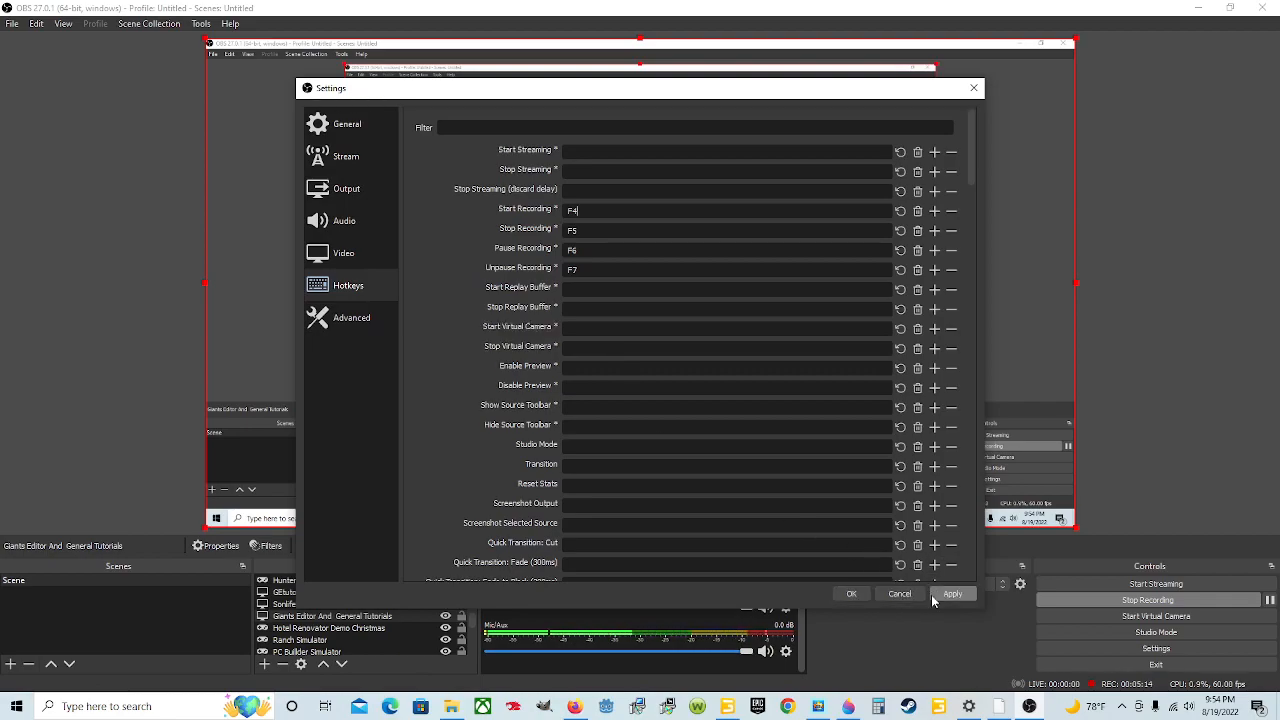
pyautogui.click(952, 593)
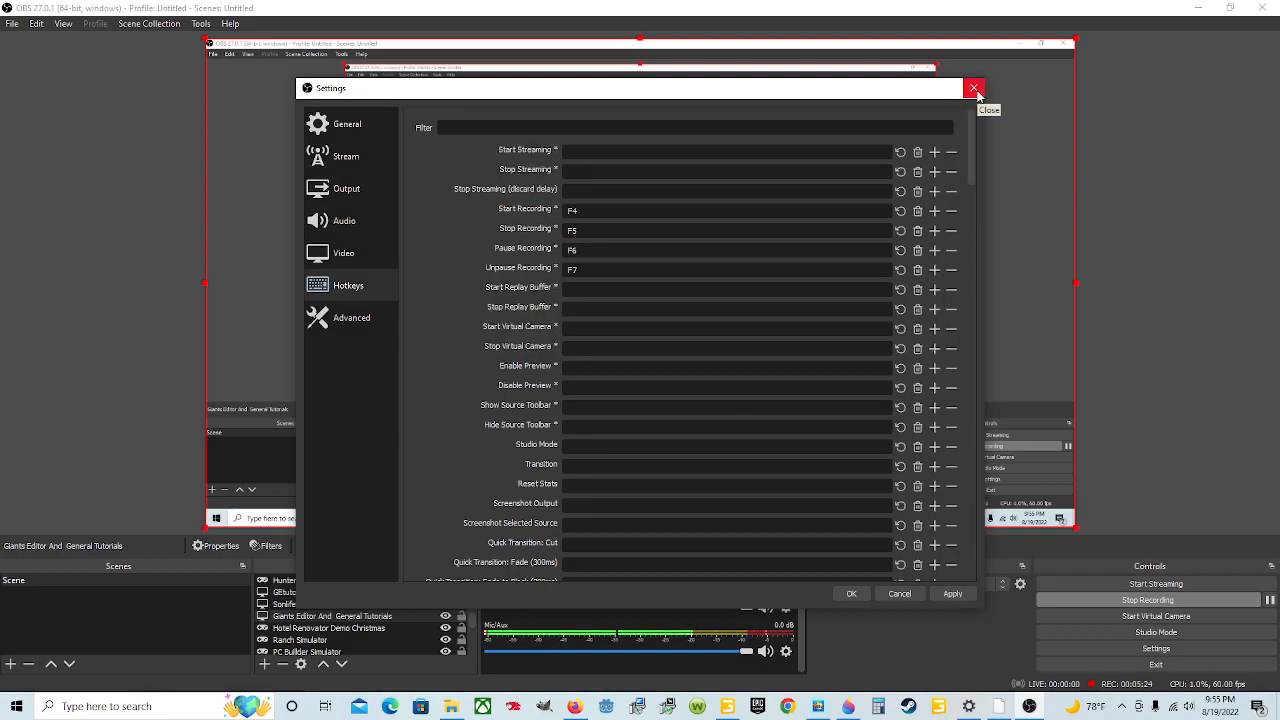
# - Close Settings, answering No to saving pending changes, returning to the main window
pyautogui.click(973, 88)
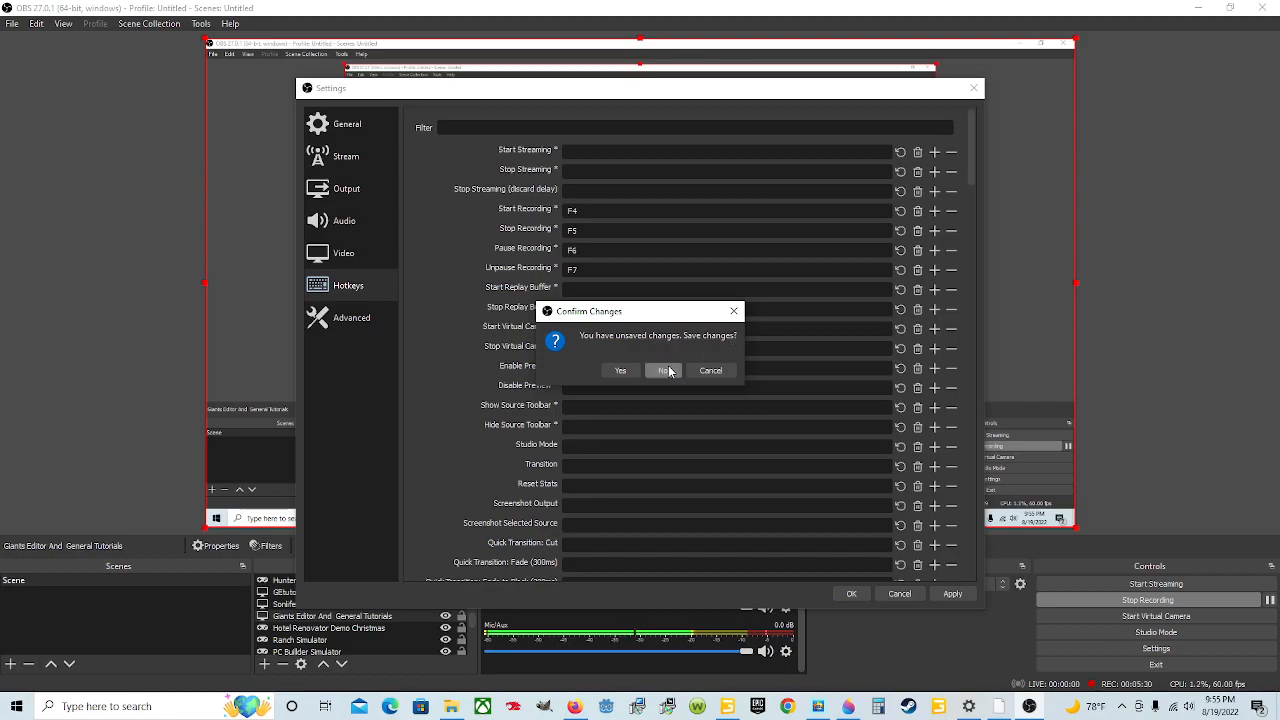
pyautogui.click(663, 370)
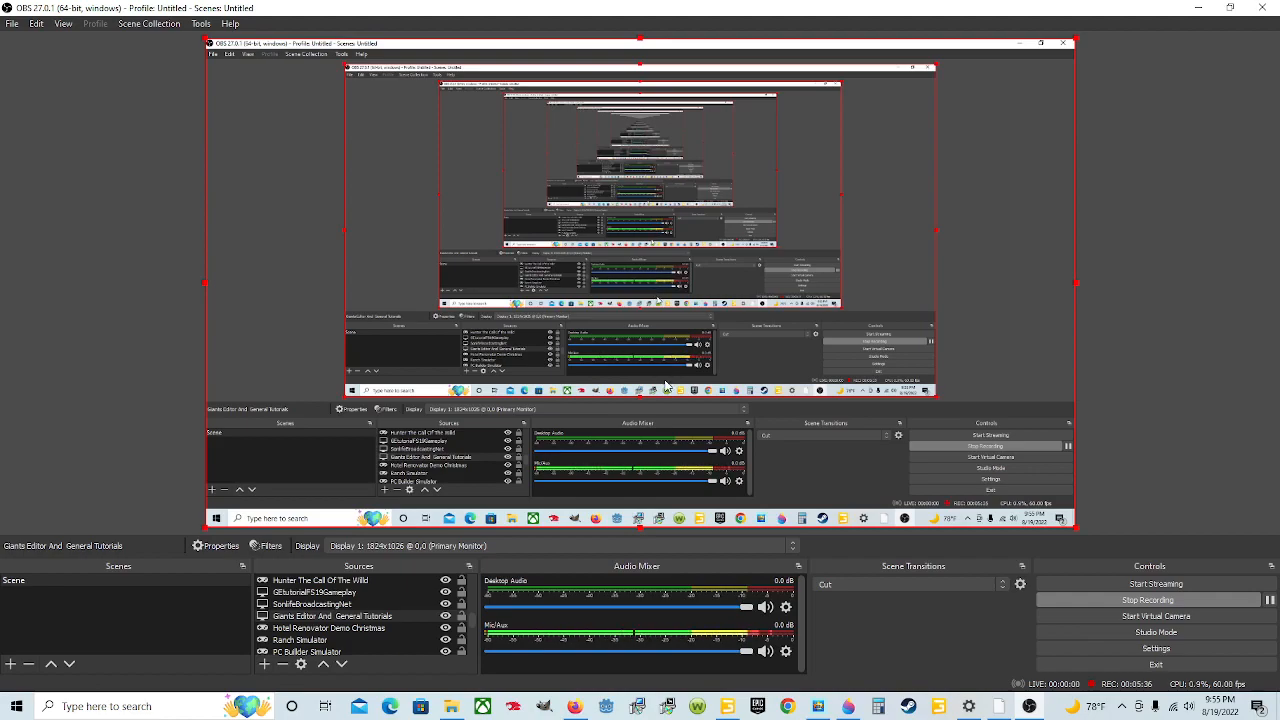
pyautogui.moveTo(805, 500)
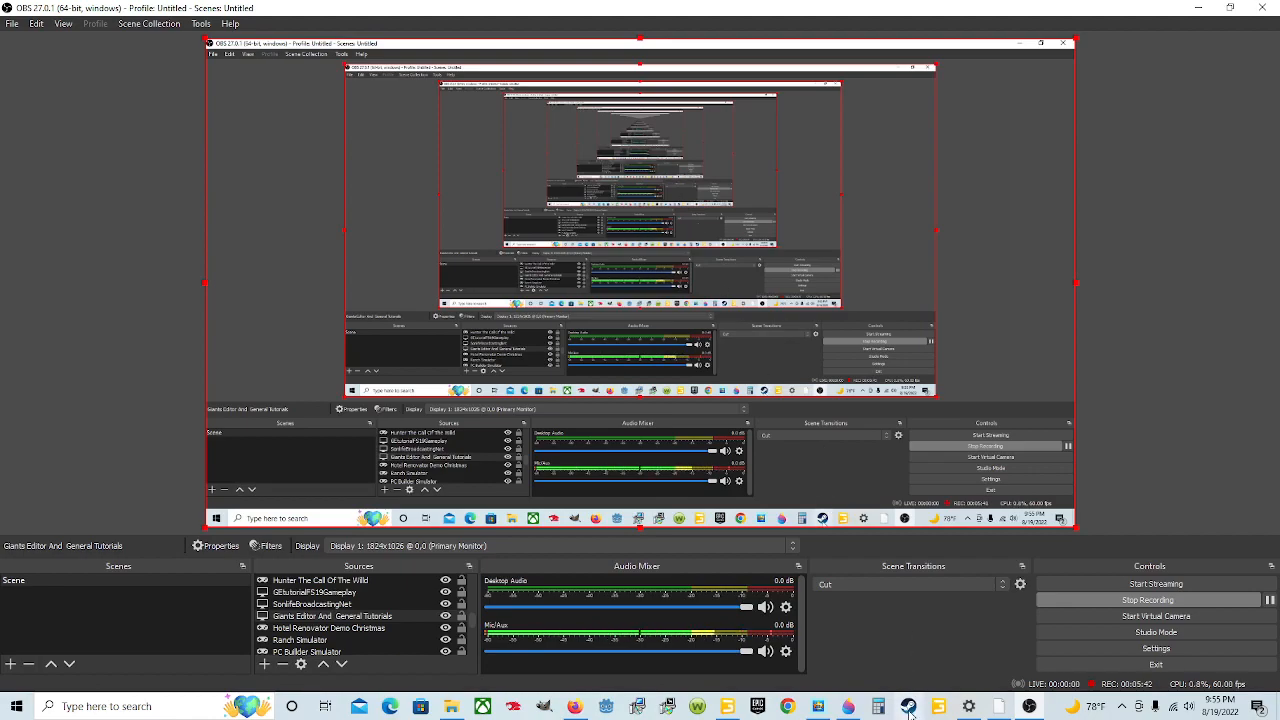
pyautogui.moveTo(867, 533)
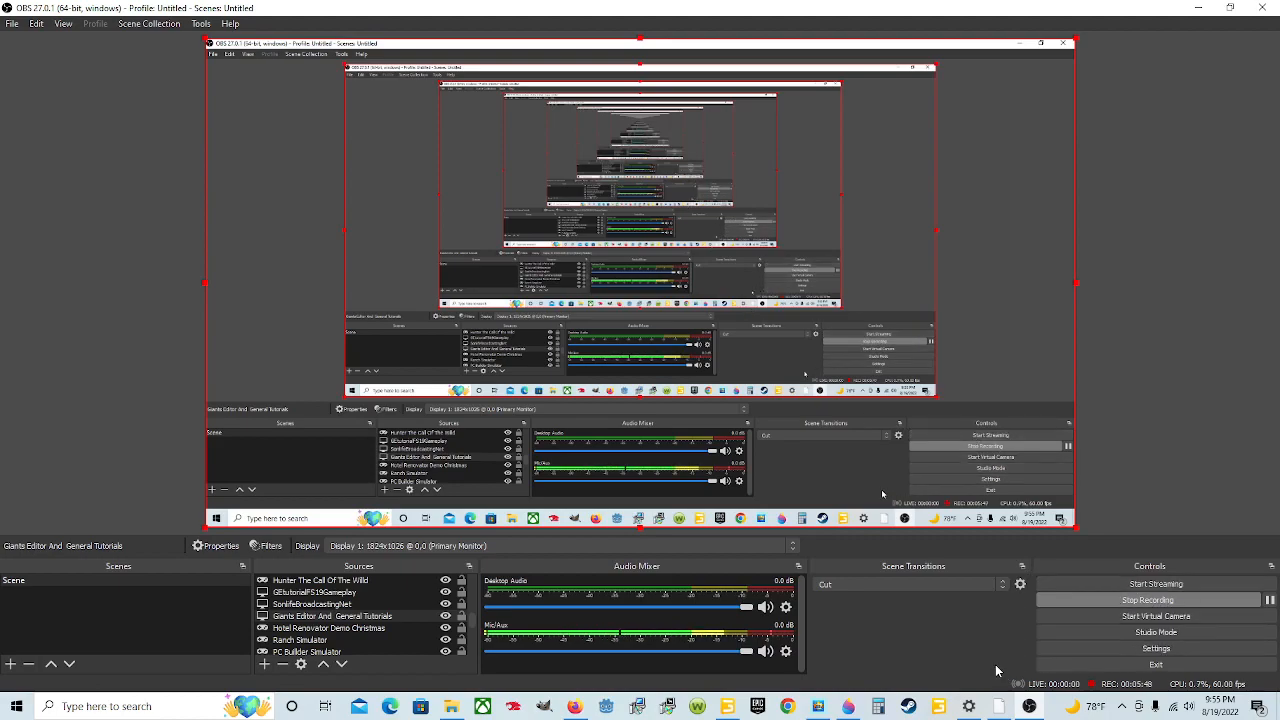
pyautogui.moveTo(975, 649)
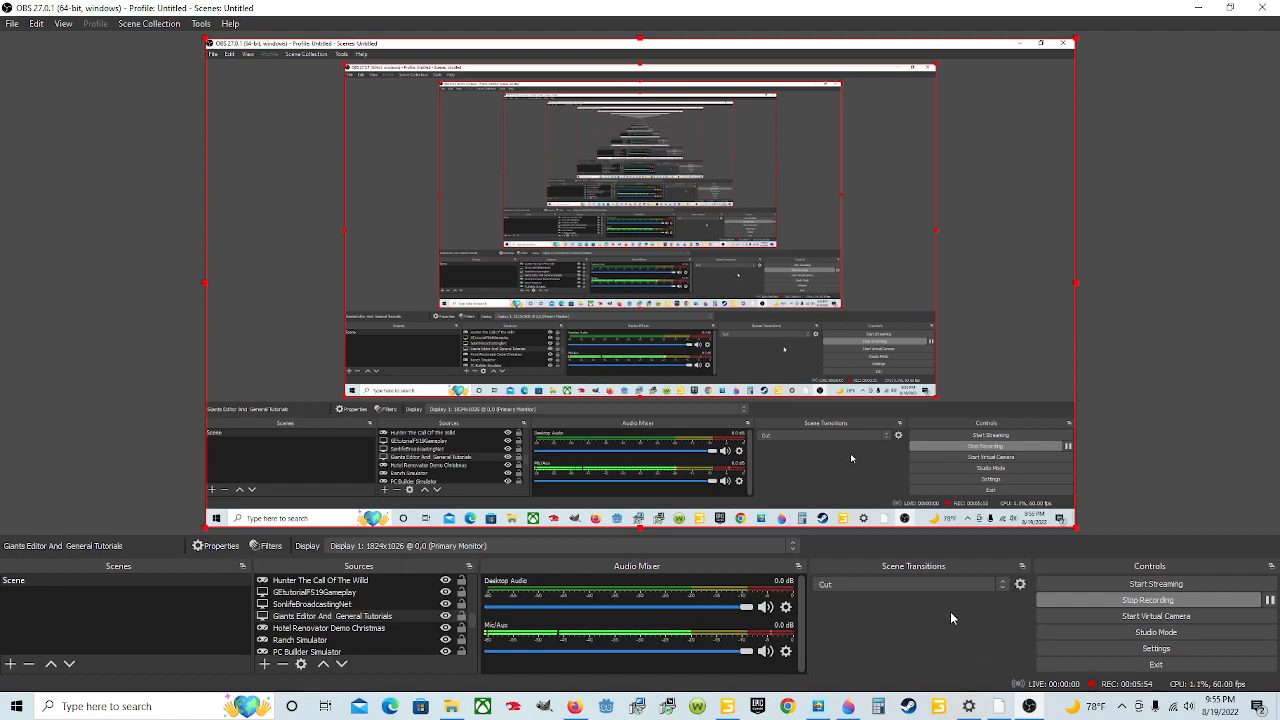
pyautogui.moveTo(962, 670)
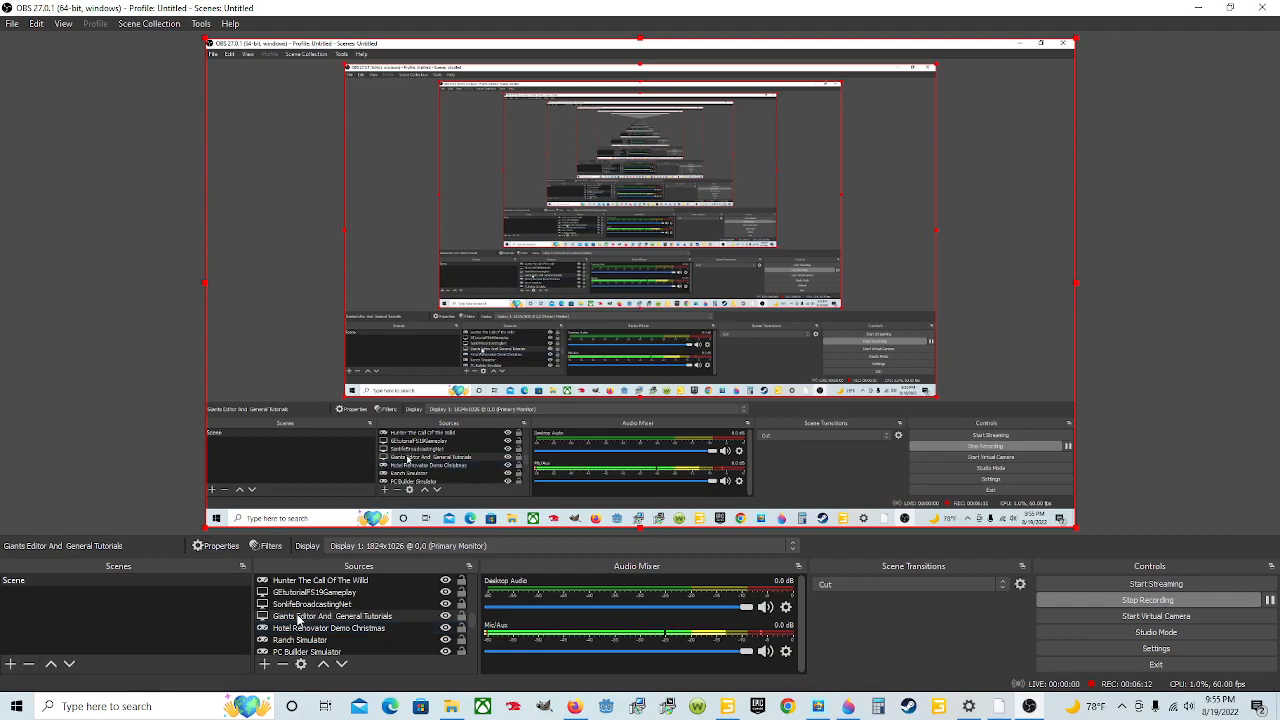
pyautogui.click(330, 627)
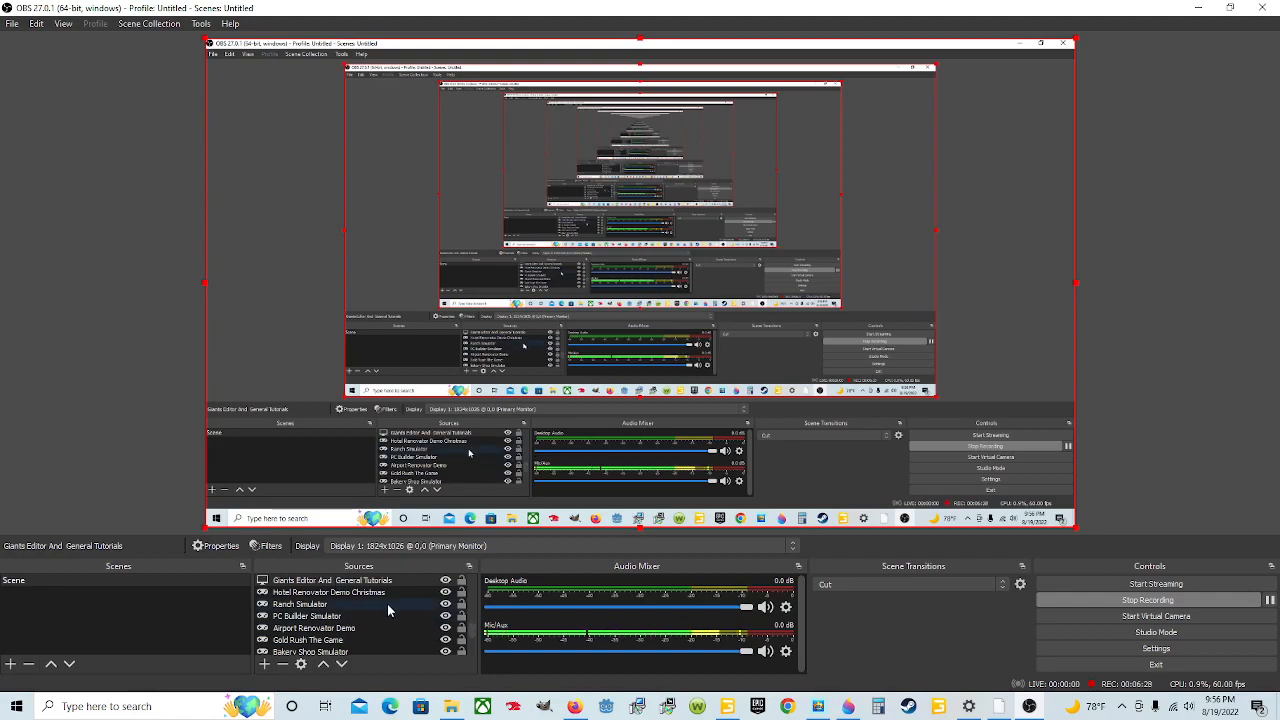
pyautogui.moveTo(1232, 437)
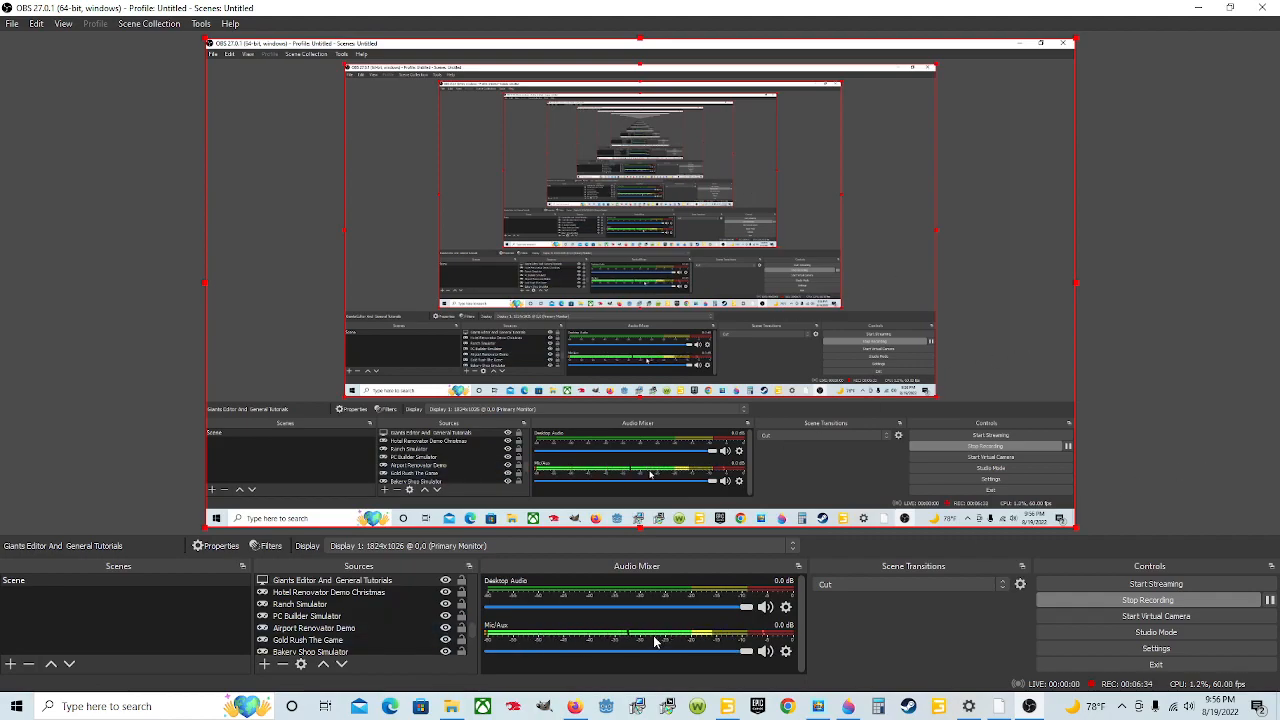
pyautogui.moveTo(987, 614)
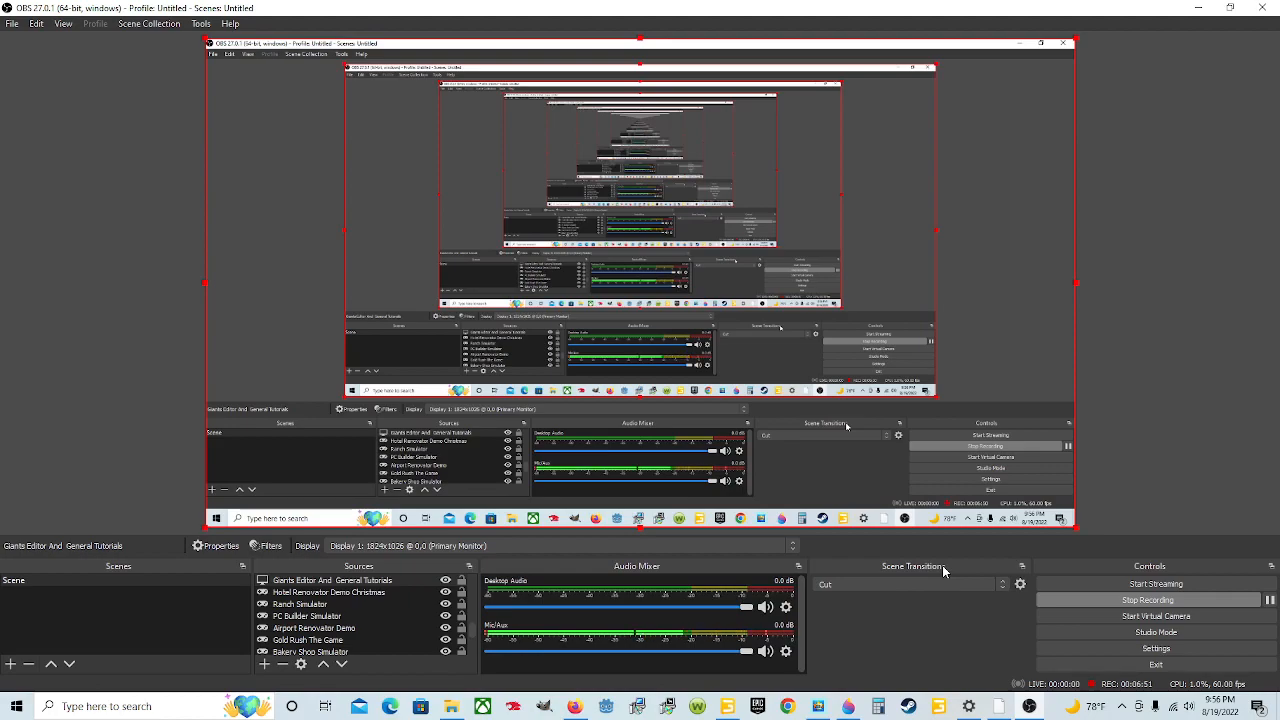
pyautogui.moveTo(474, 473)
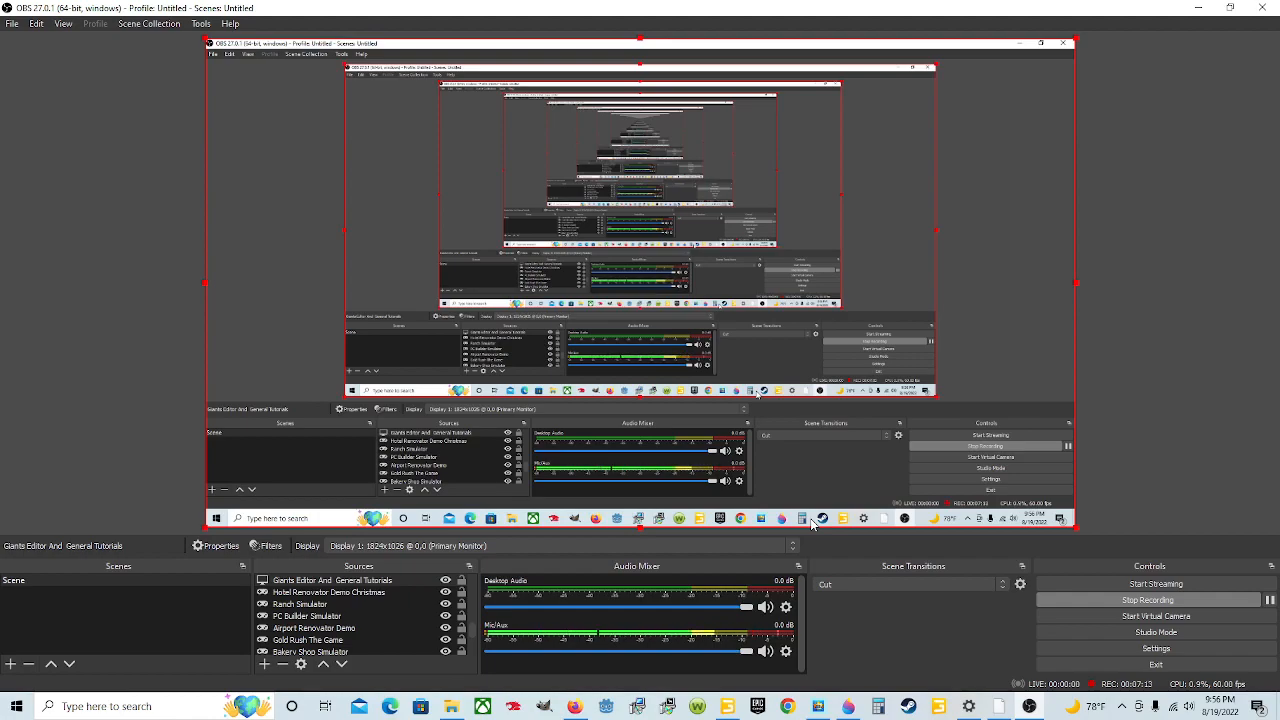
pyautogui.moveTo(851, 507)
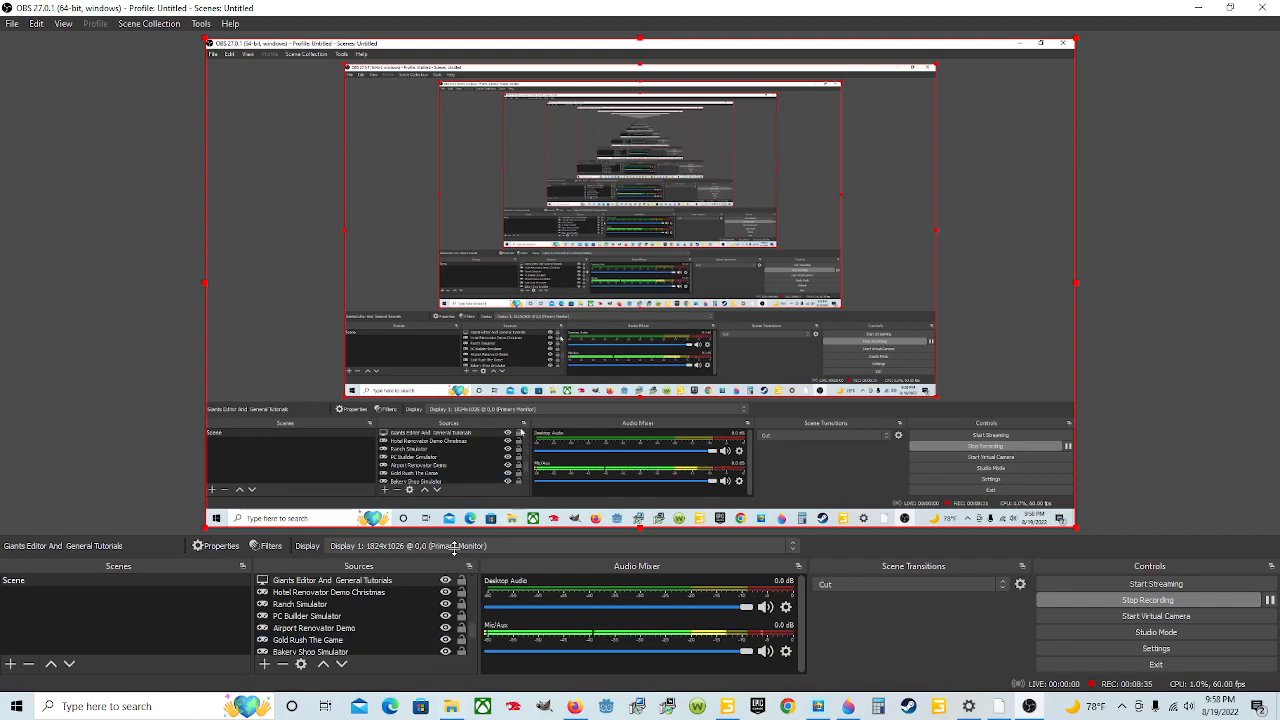
pyautogui.moveTo(891, 499)
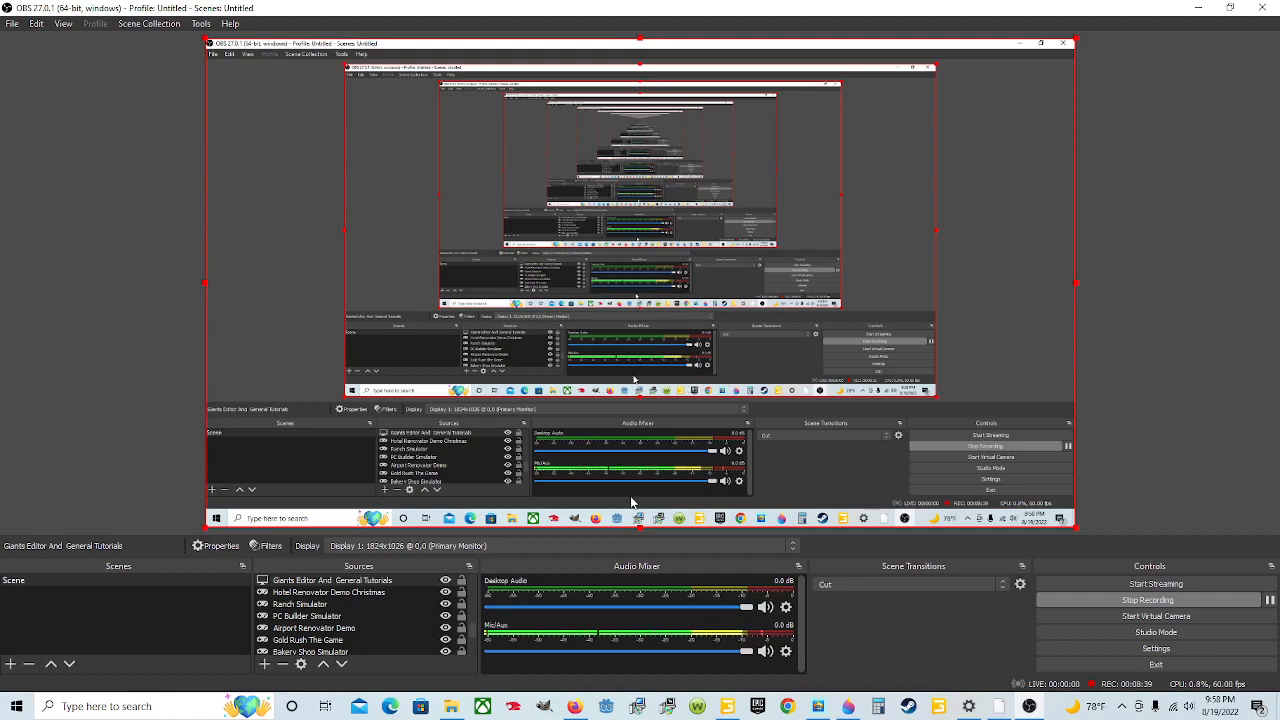
pyautogui.moveTo(685, 496)
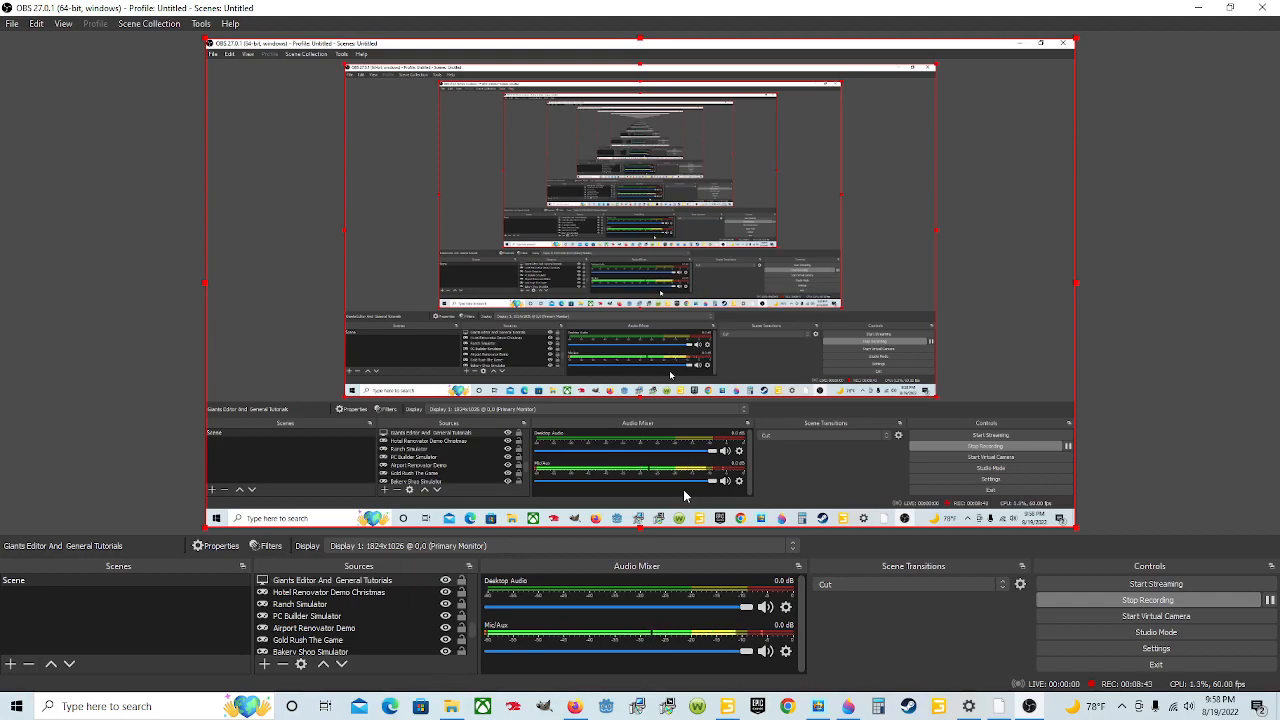
pyautogui.moveTo(628, 495)
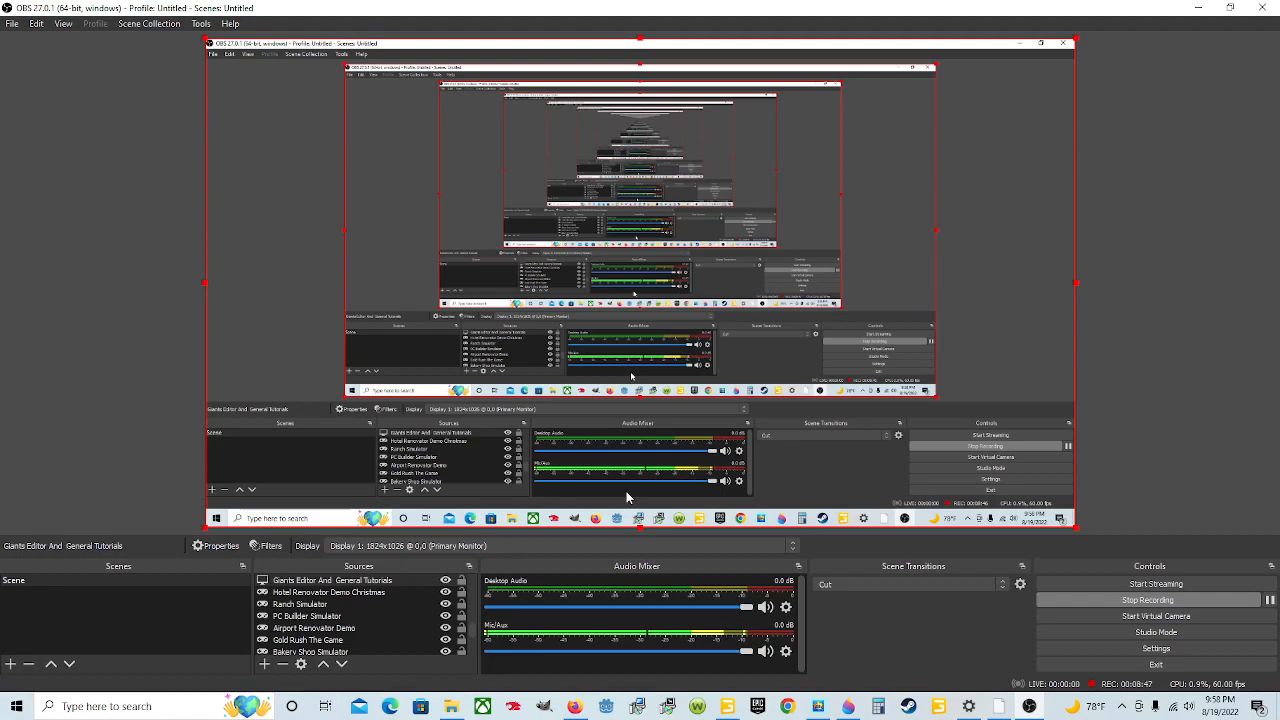
pyautogui.moveTo(638, 483)
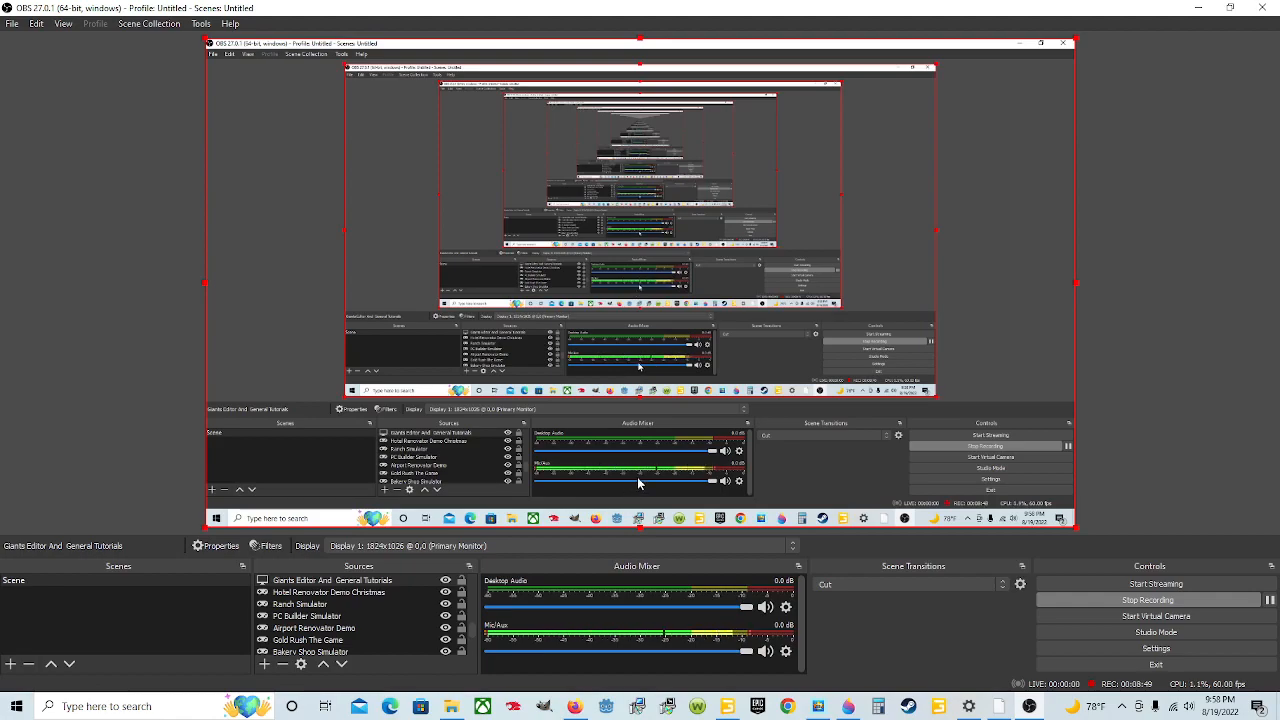
pyautogui.moveTo(758, 474)
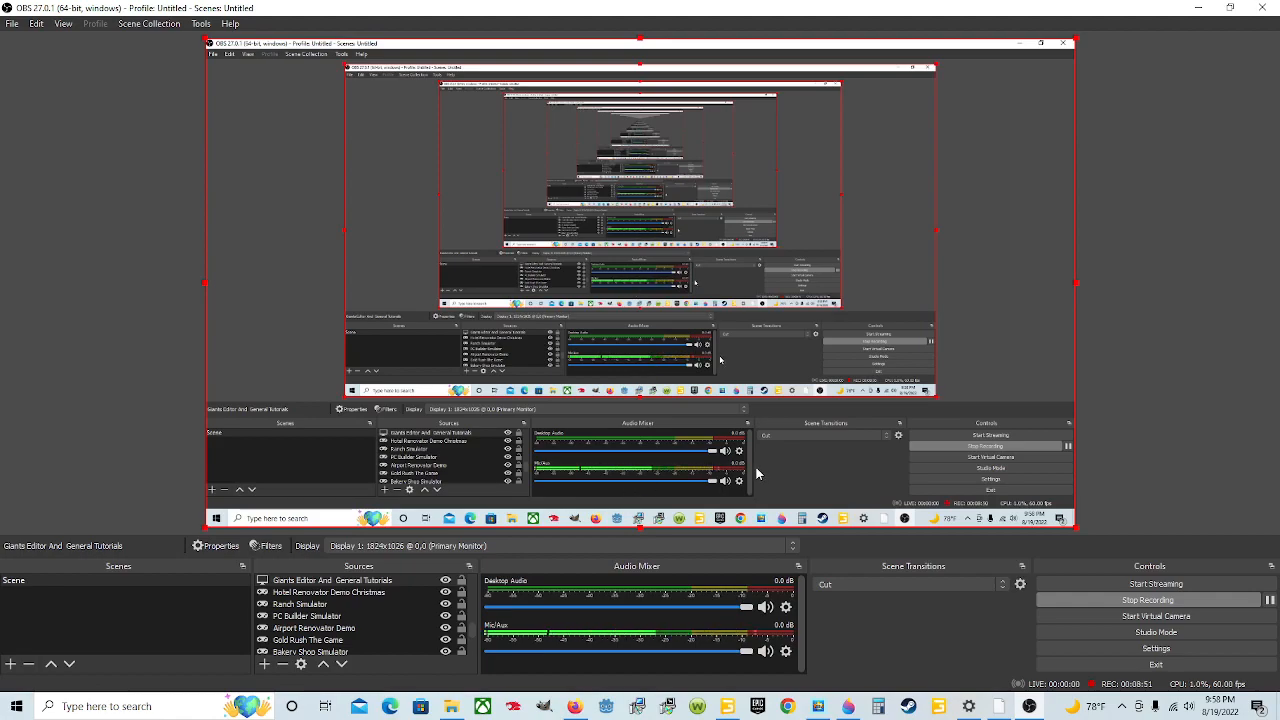
pyautogui.moveTo(994, 426)
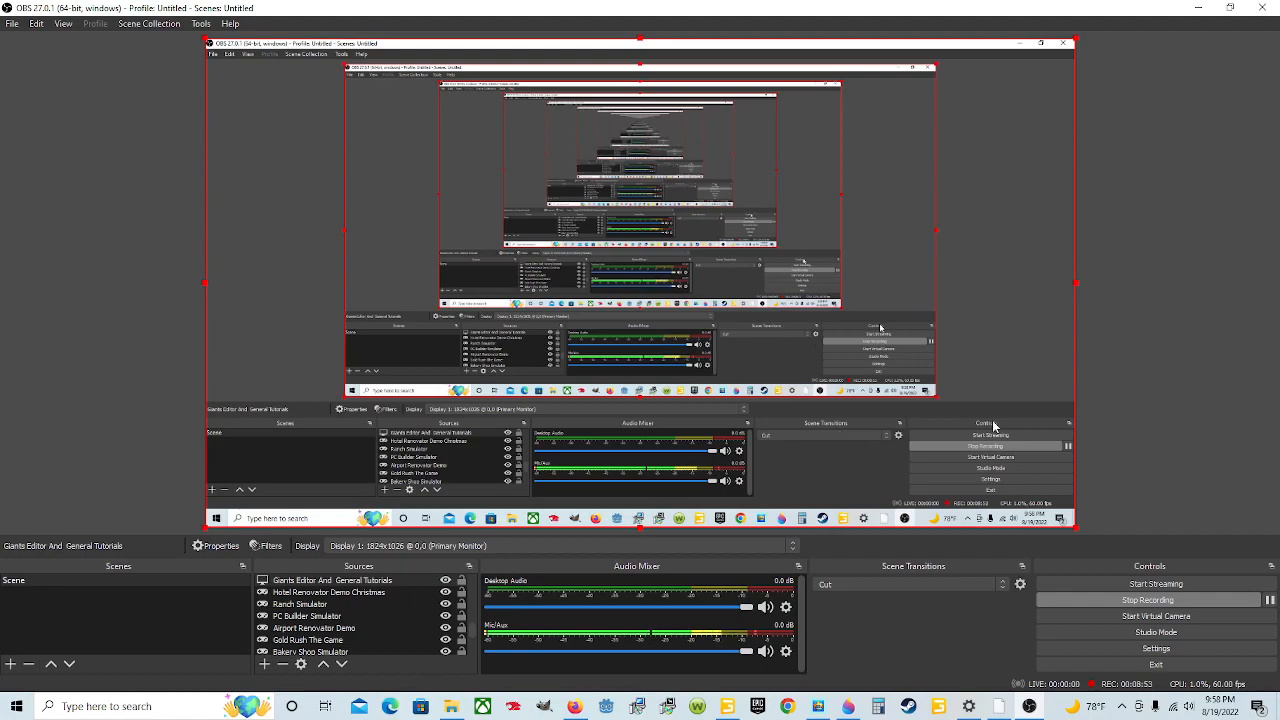
pyautogui.moveTo(863, 462)
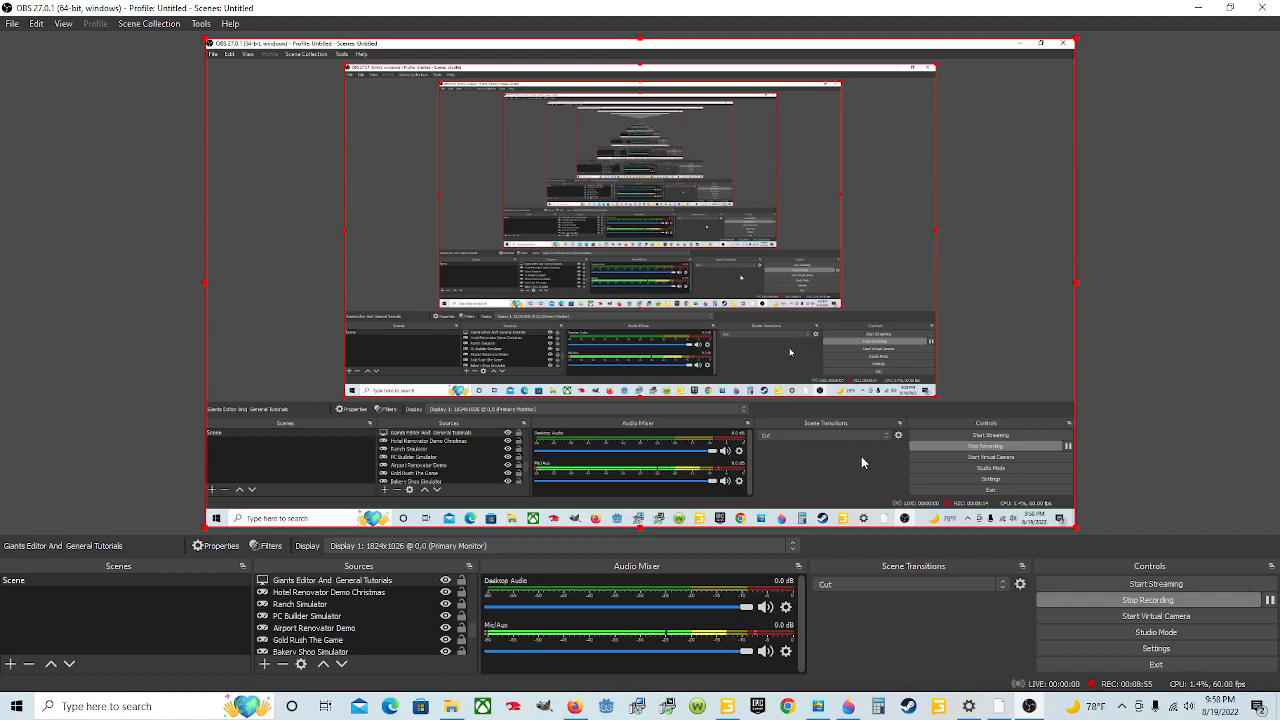
pyautogui.moveTo(845, 448)
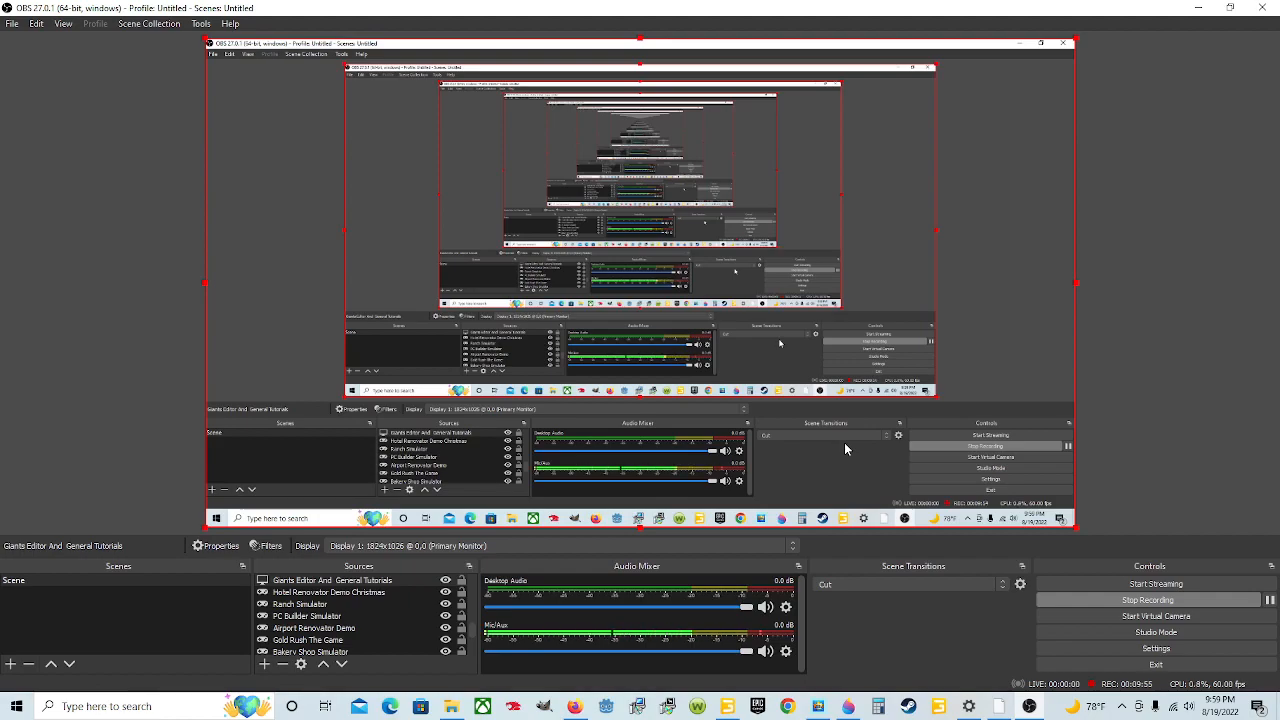
pyautogui.moveTo(833, 455)
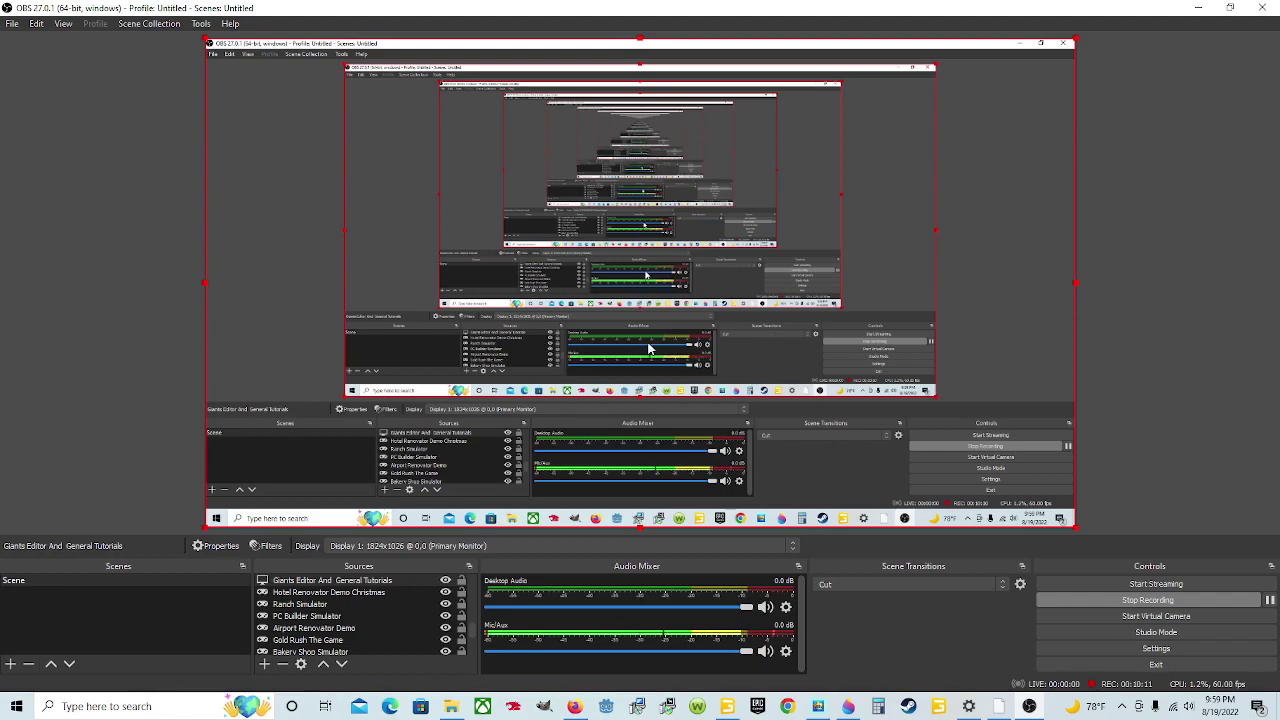
# - Review the Hotkeys page with F4–F7 recording bindings and close Settings while recording runs
pyautogui.click(1156, 648)
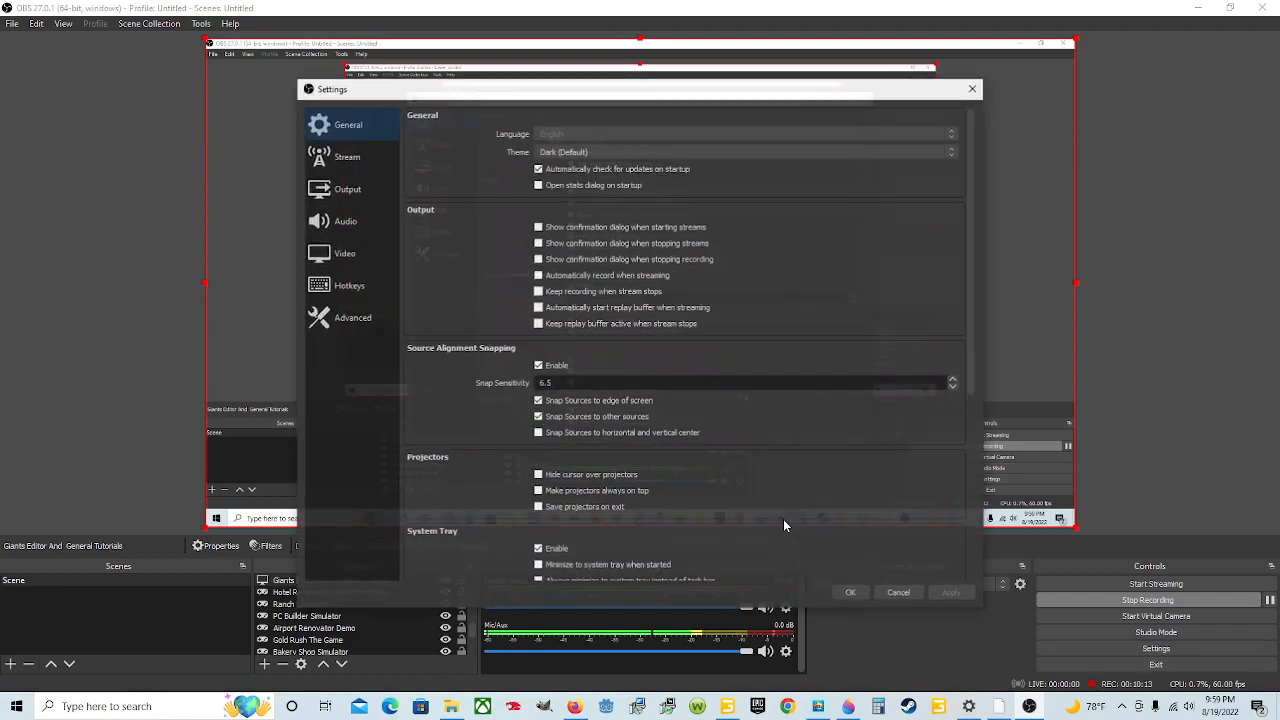
pyautogui.click(349, 285)
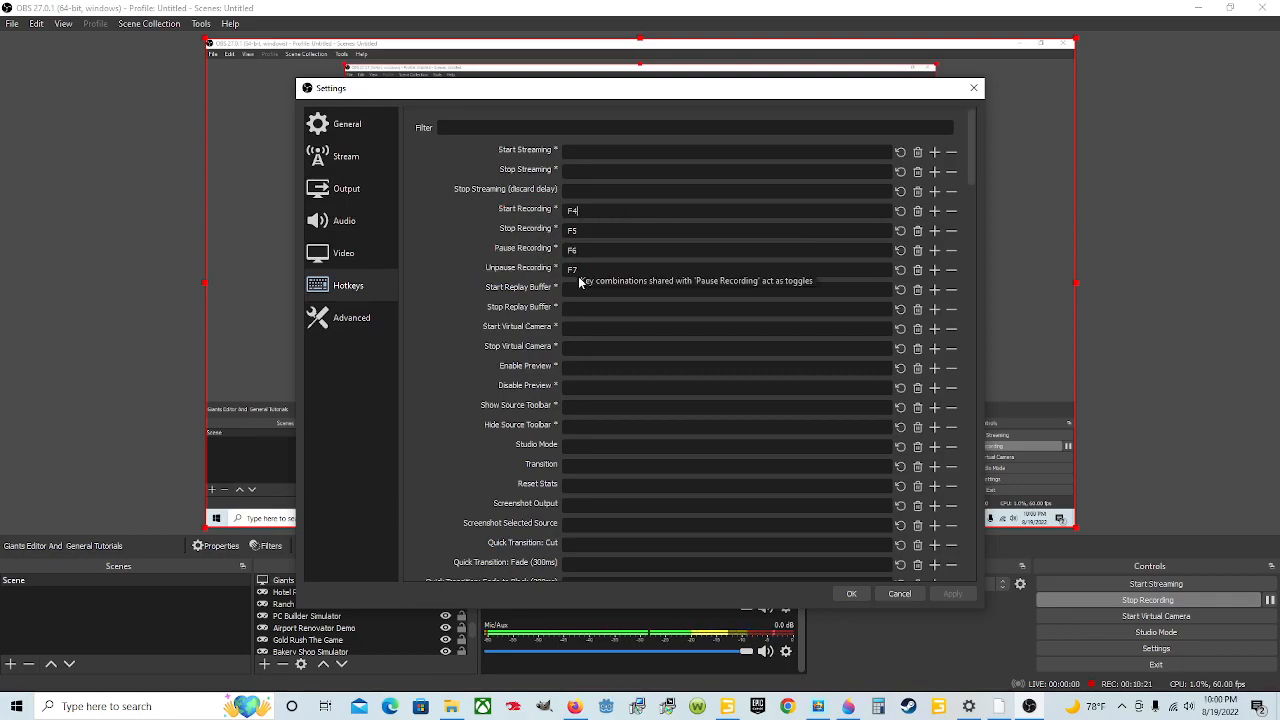
pyautogui.moveTo(743, 189)
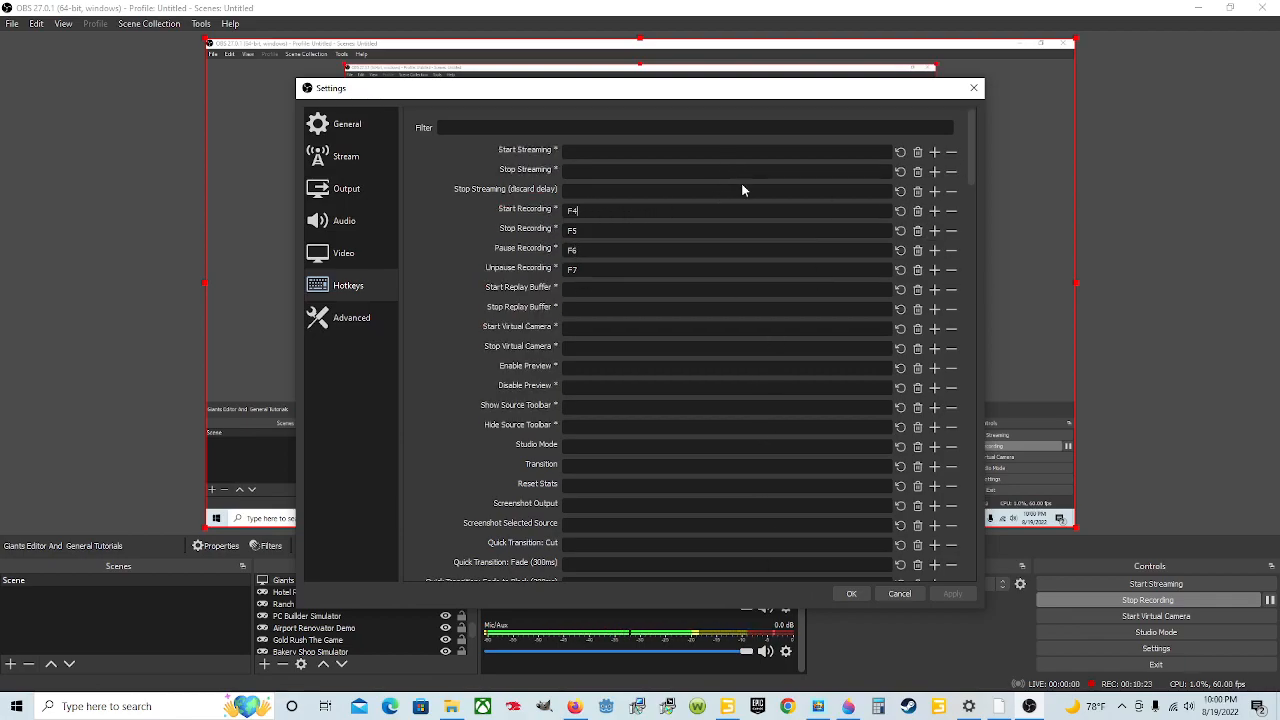
pyautogui.moveTo(900, 593)
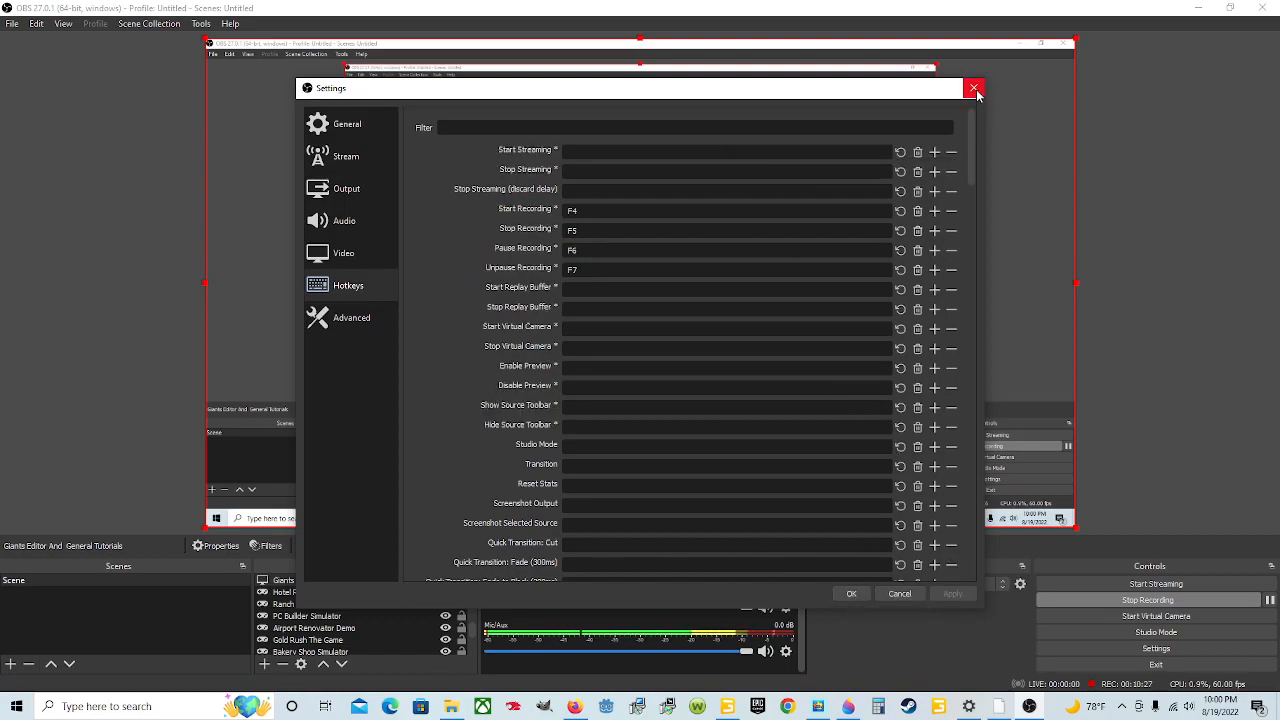
pyautogui.click(971, 89)
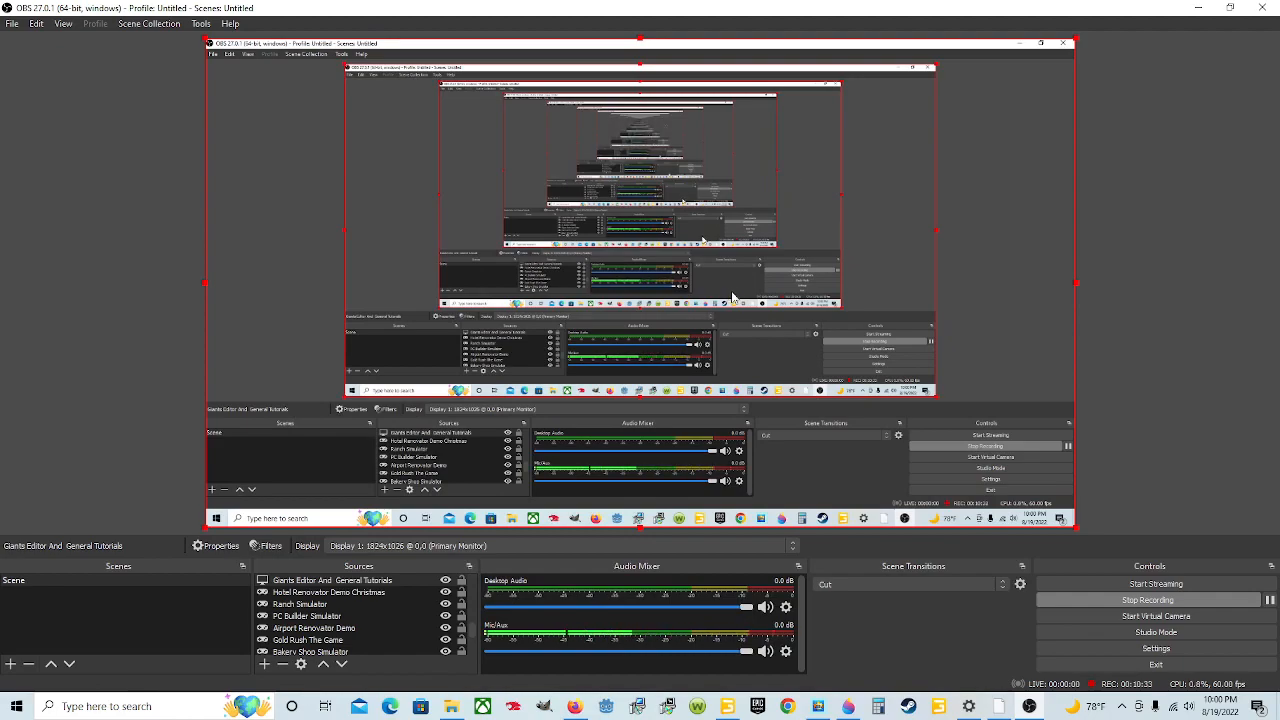
pyautogui.moveTo(887, 552)
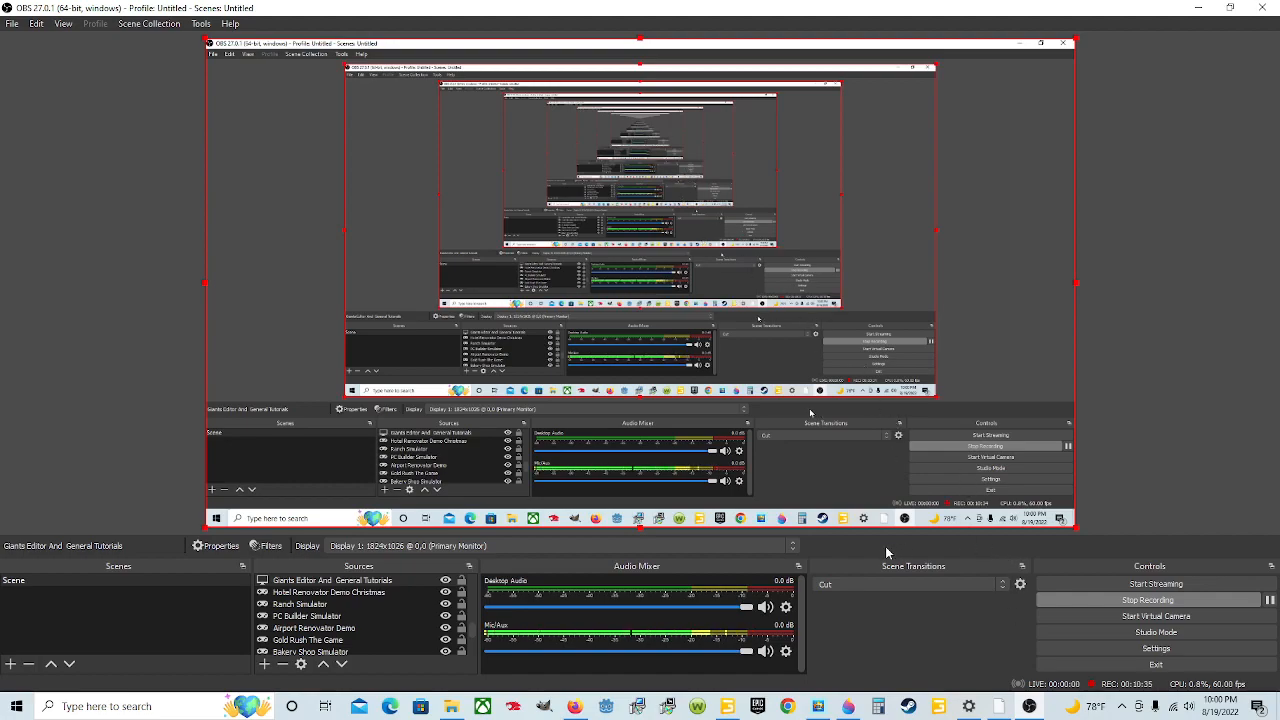